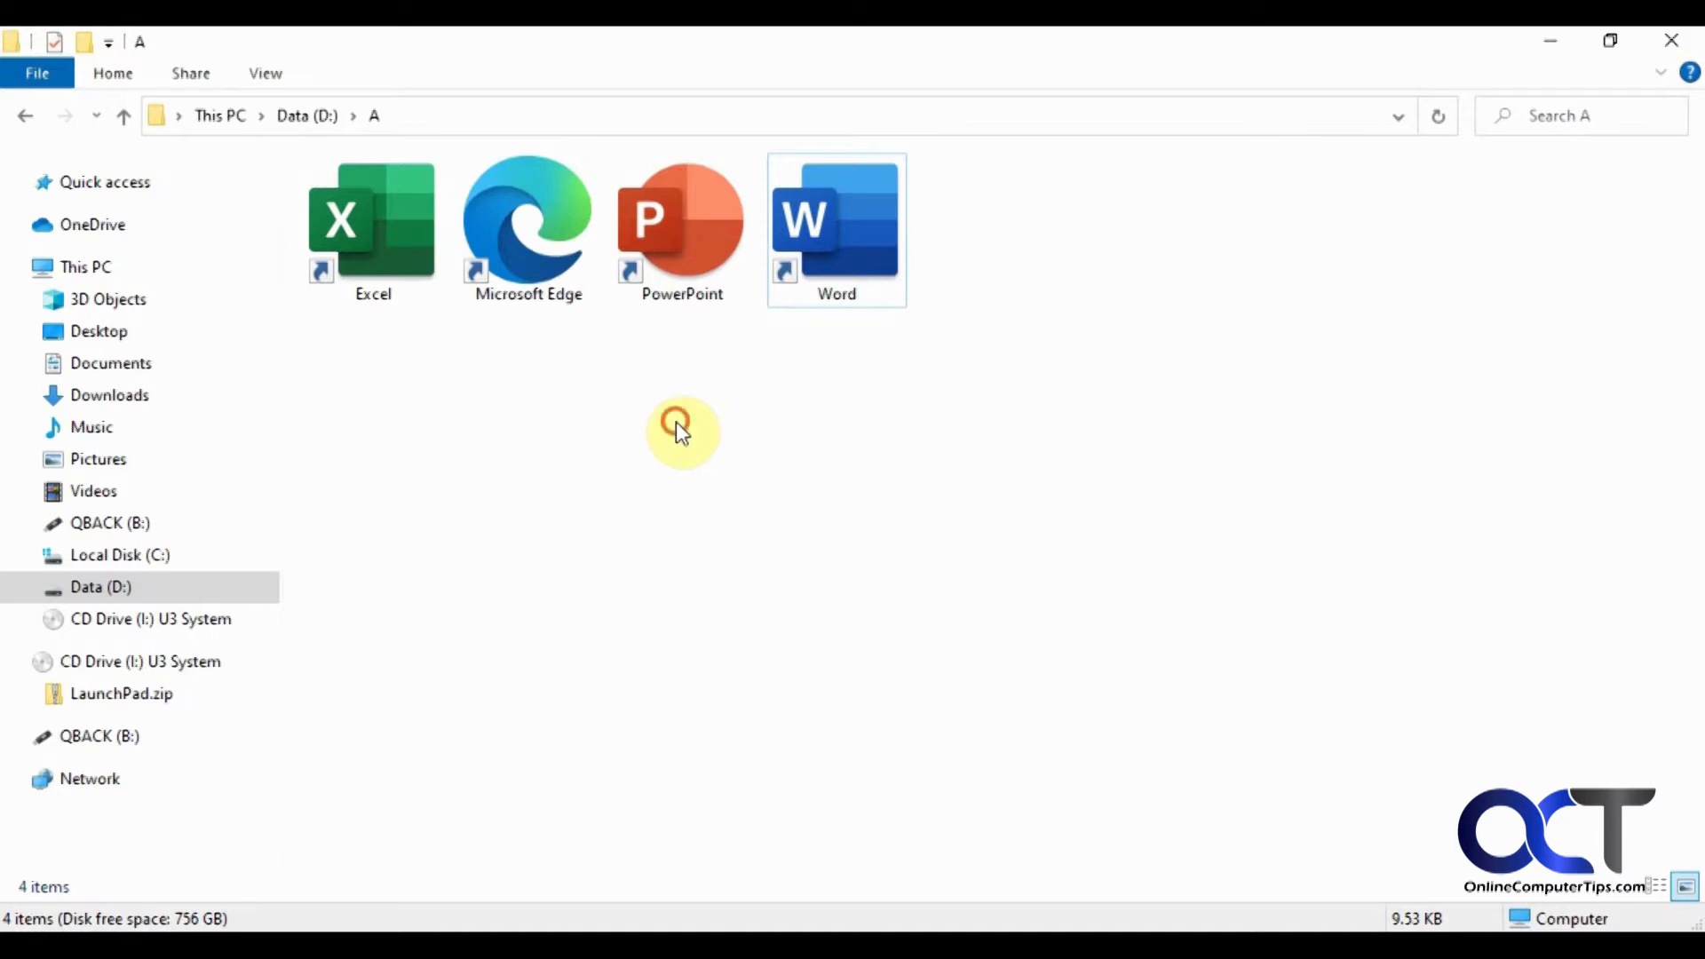
pyautogui.moveTo(837, 228)
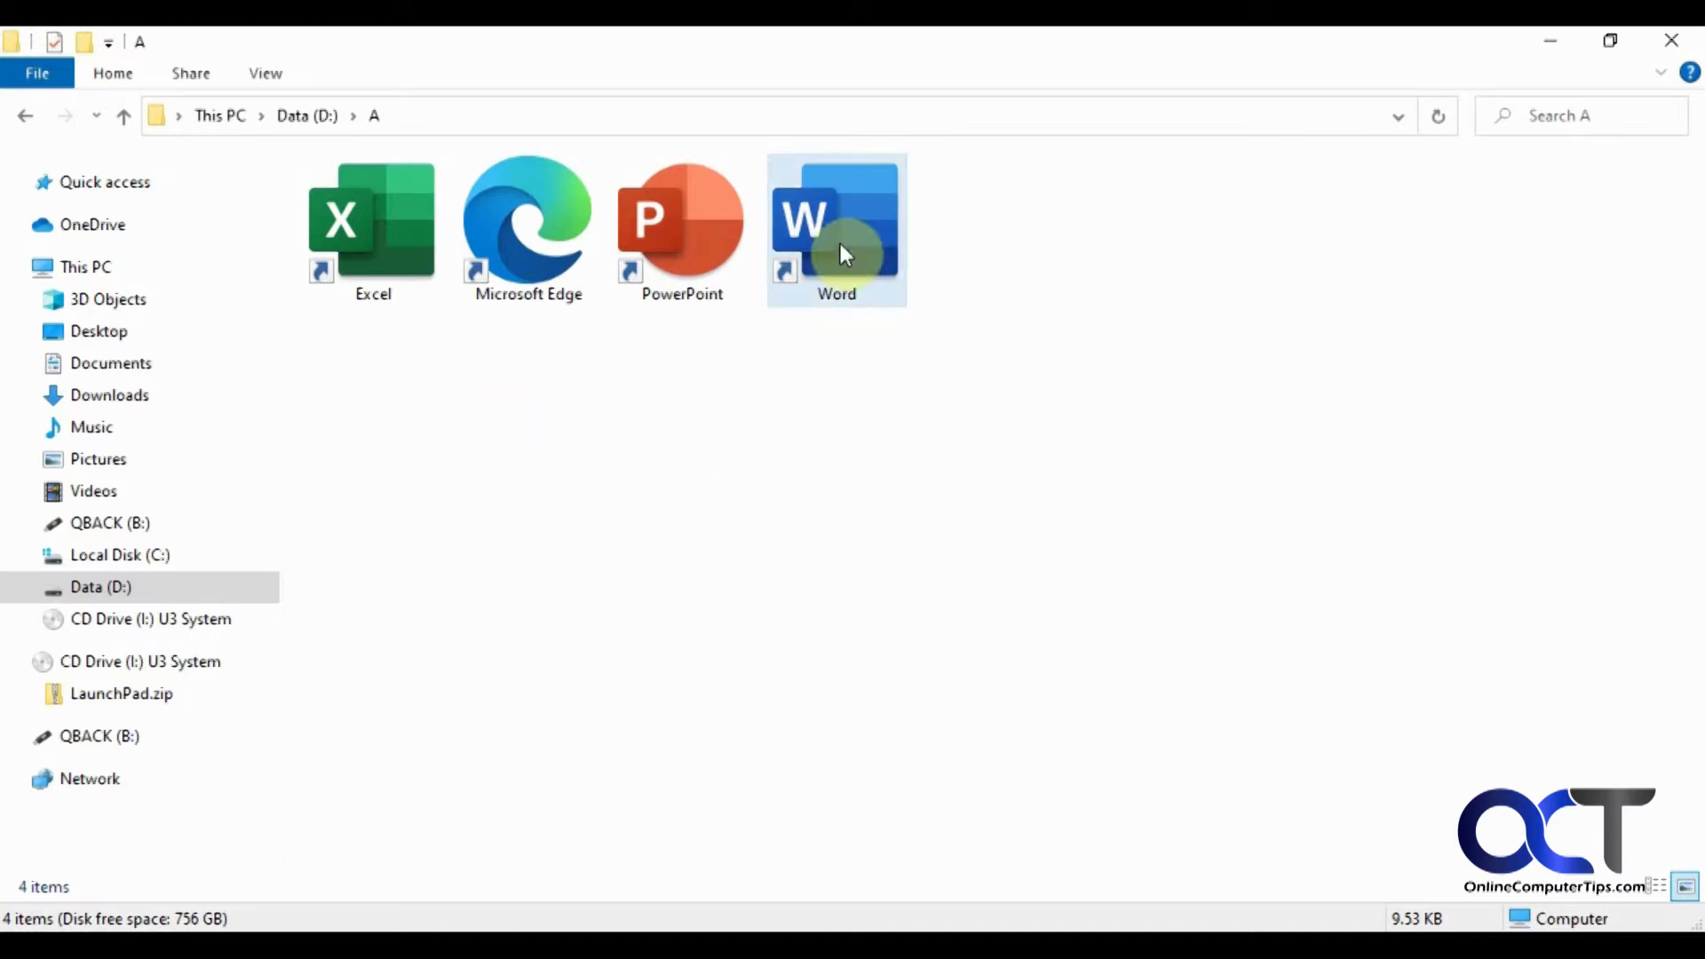
pyautogui.moveTo(326, 270)
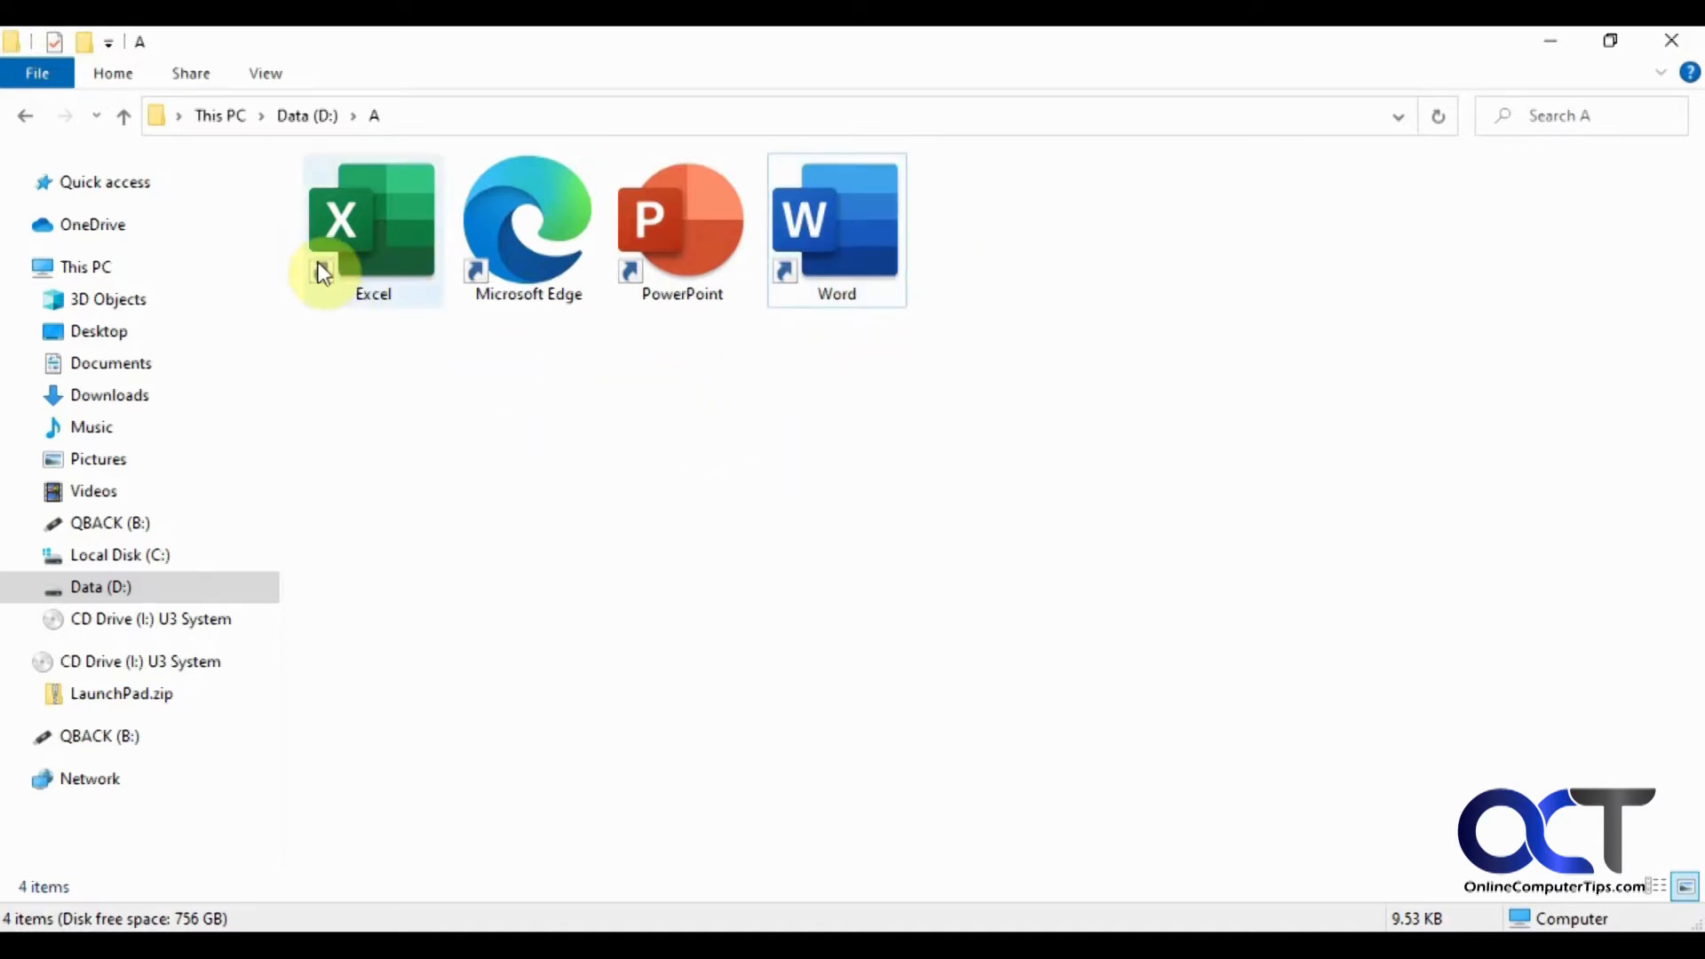
pyautogui.moveTo(696, 270)
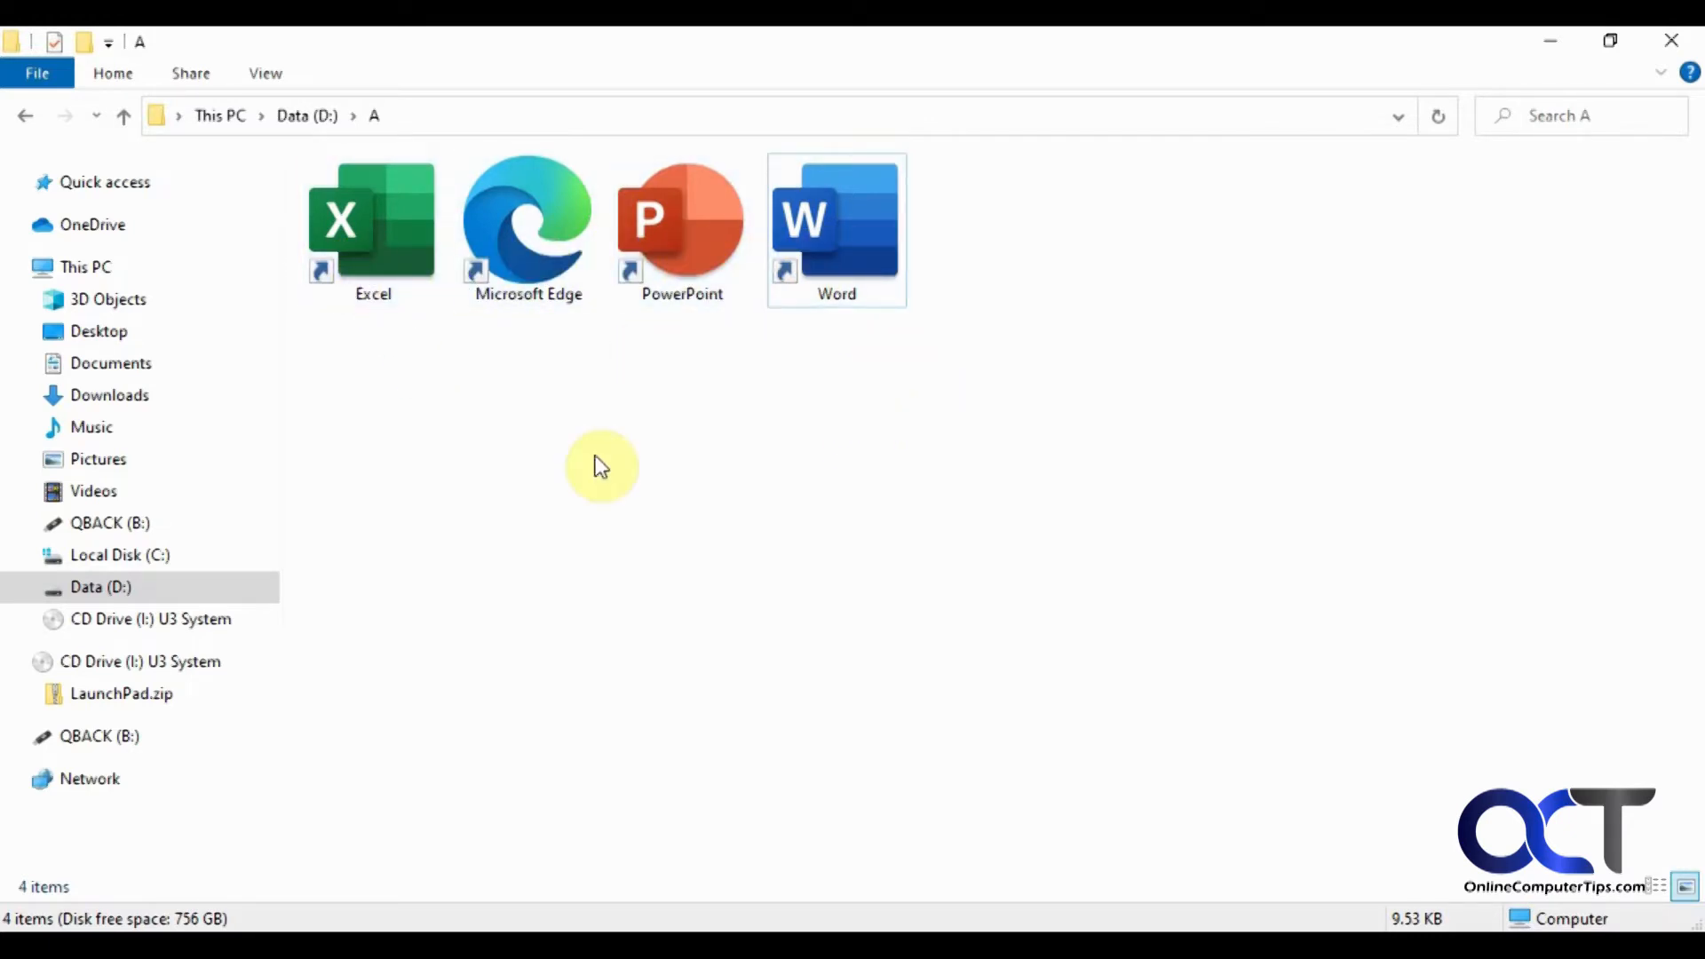
pyautogui.moveTo(597, 665)
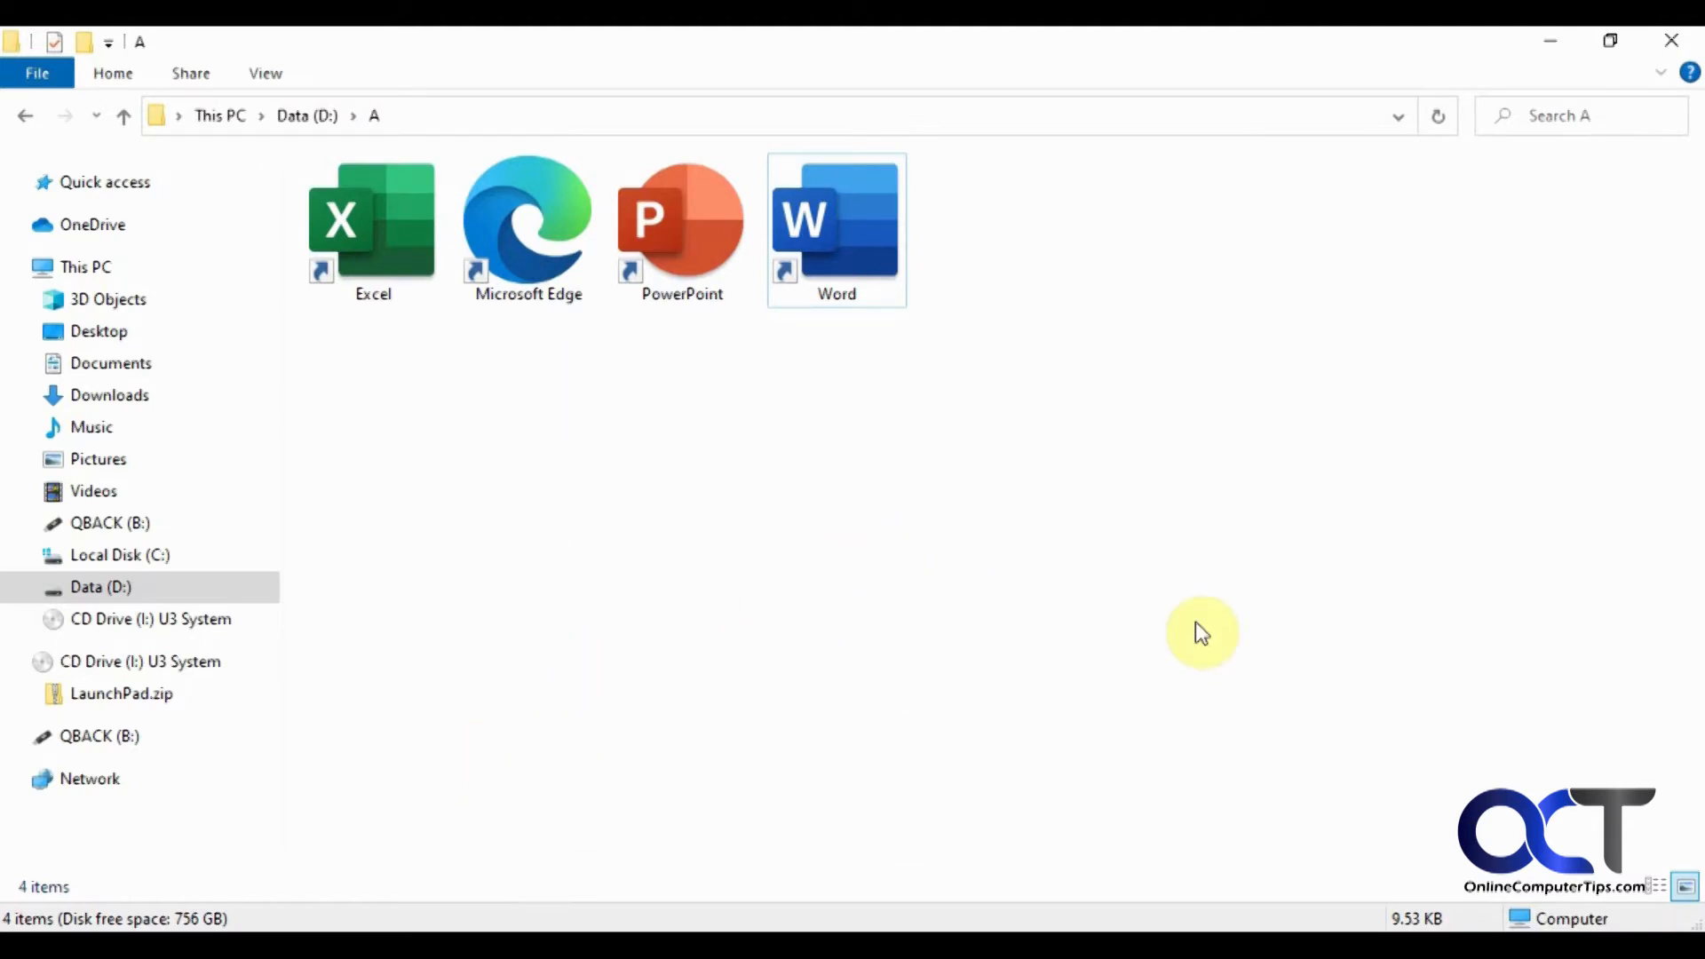
pyautogui.moveTo(873, 452)
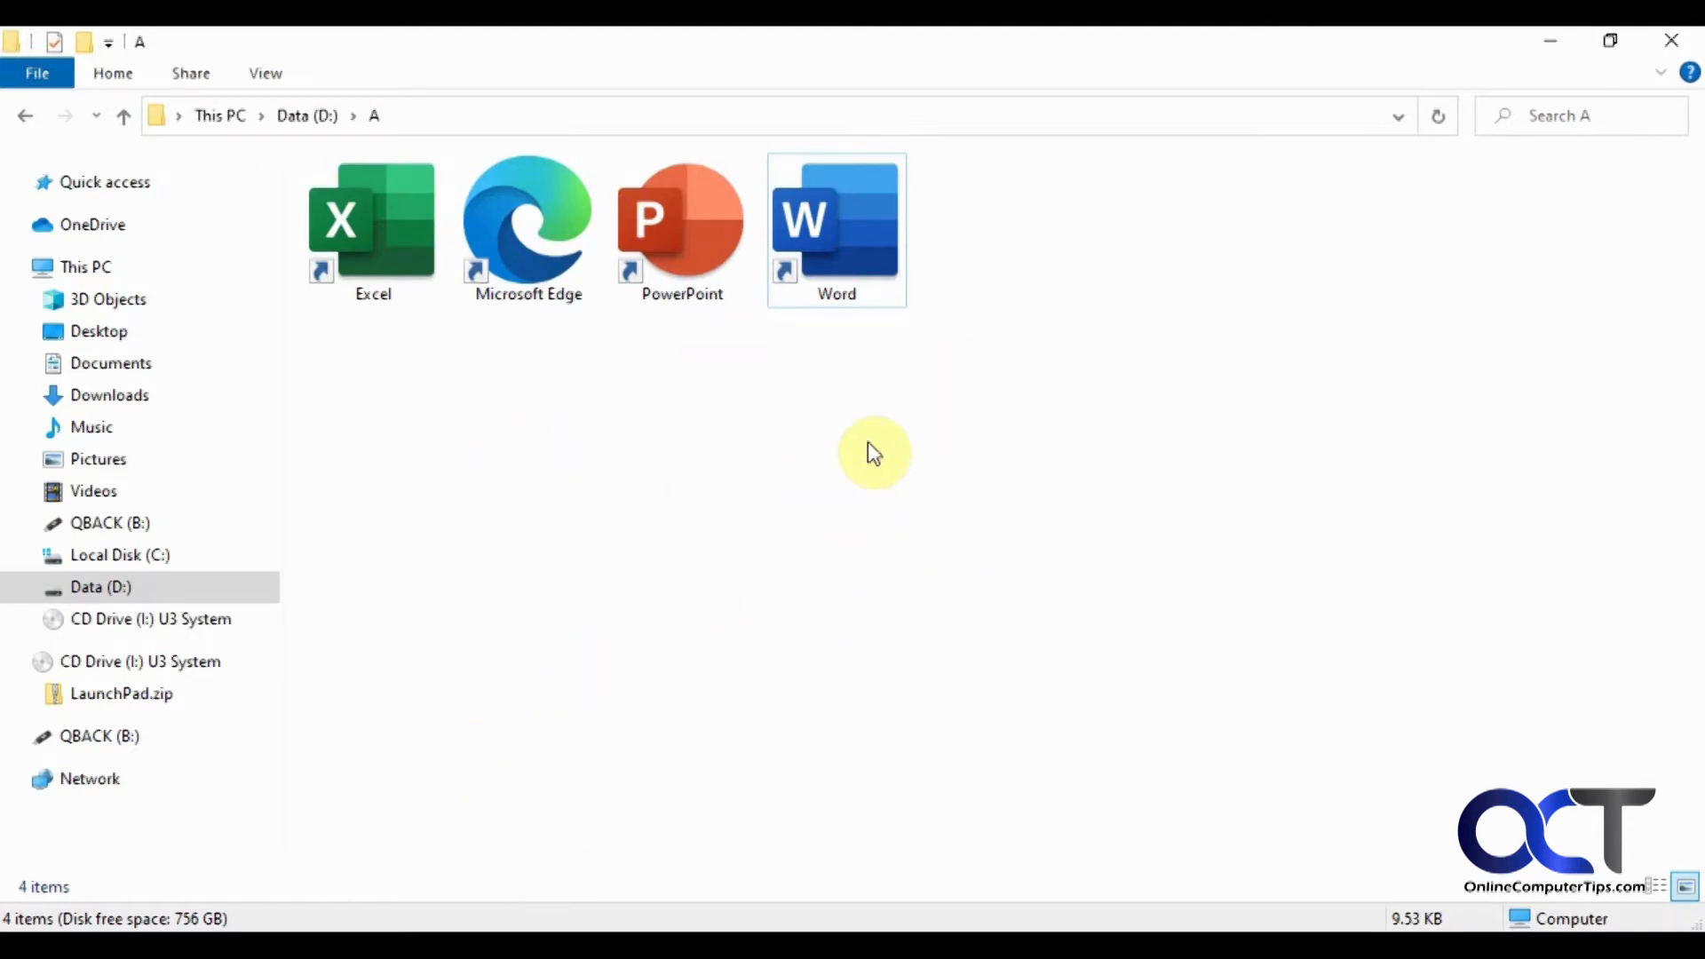
pyautogui.moveTo(528, 415)
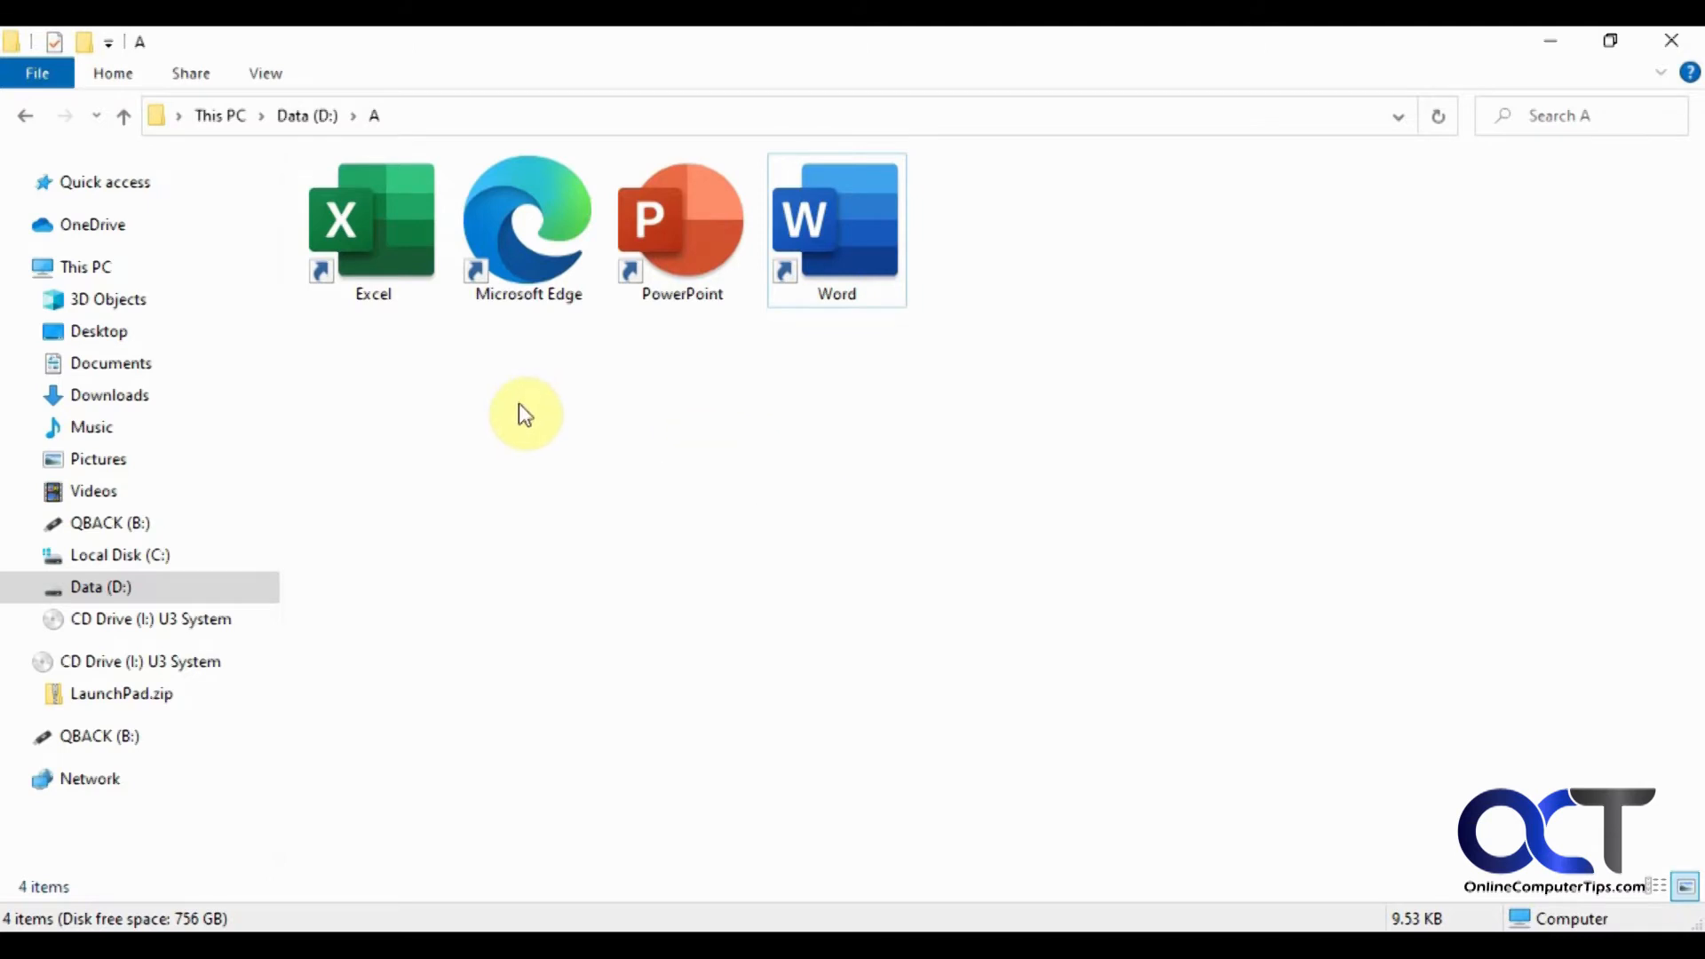
pyautogui.moveTo(560, 344)
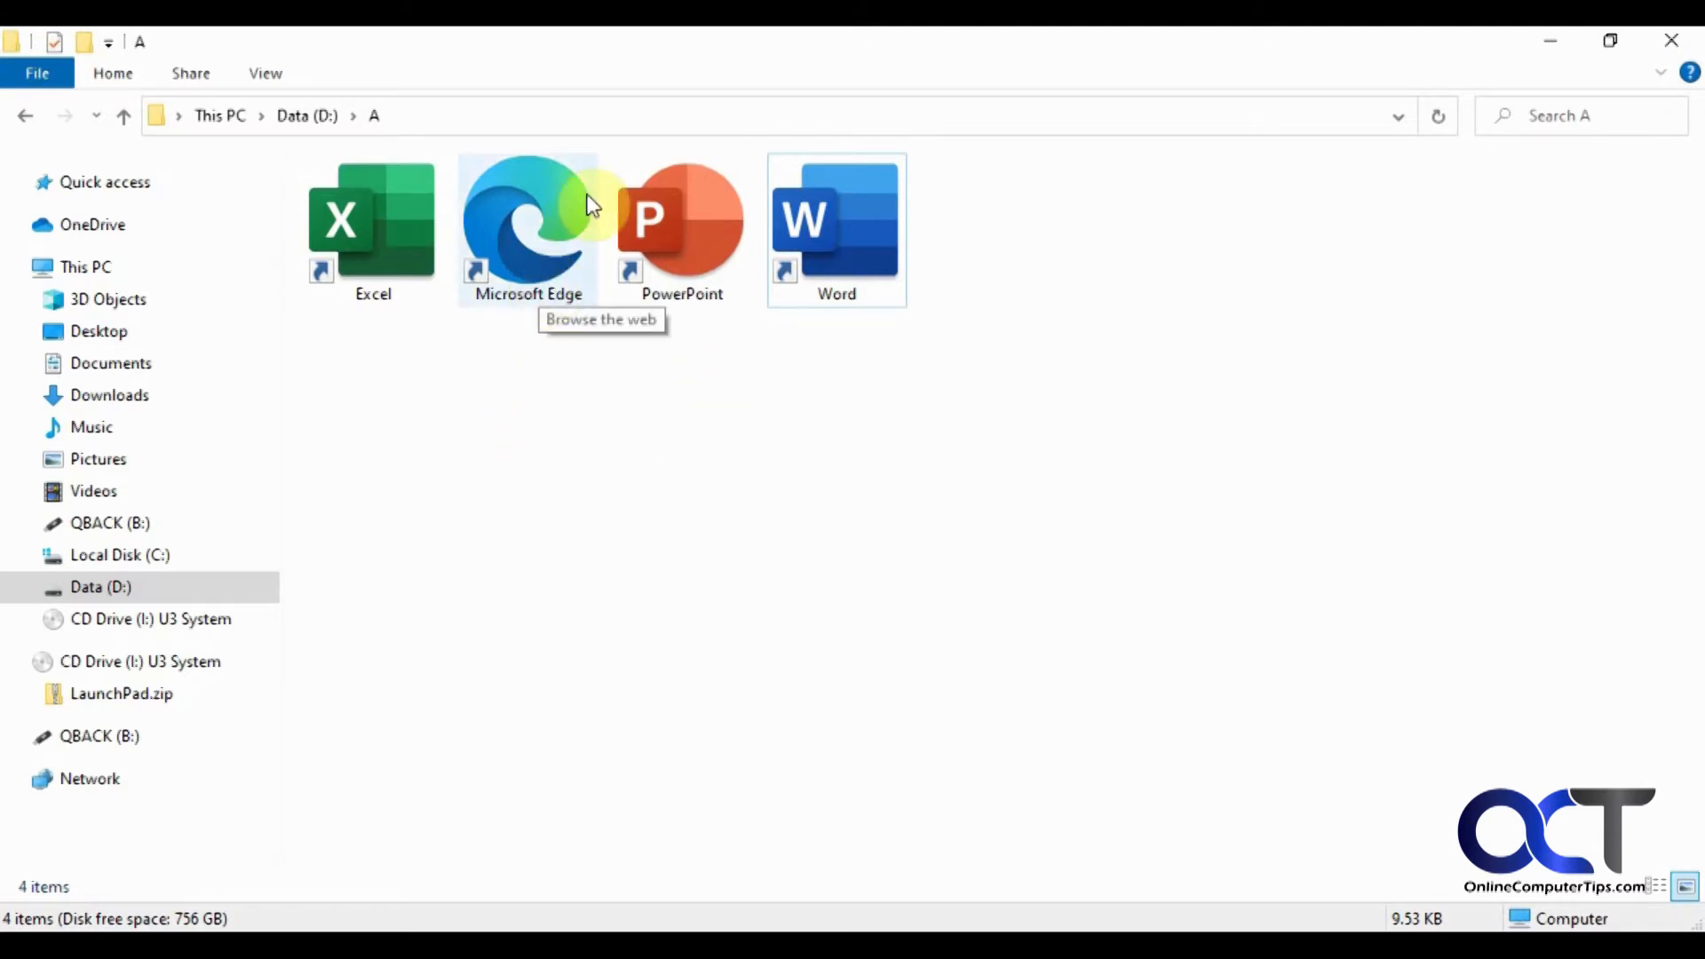
# Open the Microsoft Edge shortcut's Properties and inspect its msedge.exe target path.
pyautogui.rightClick(527, 218)
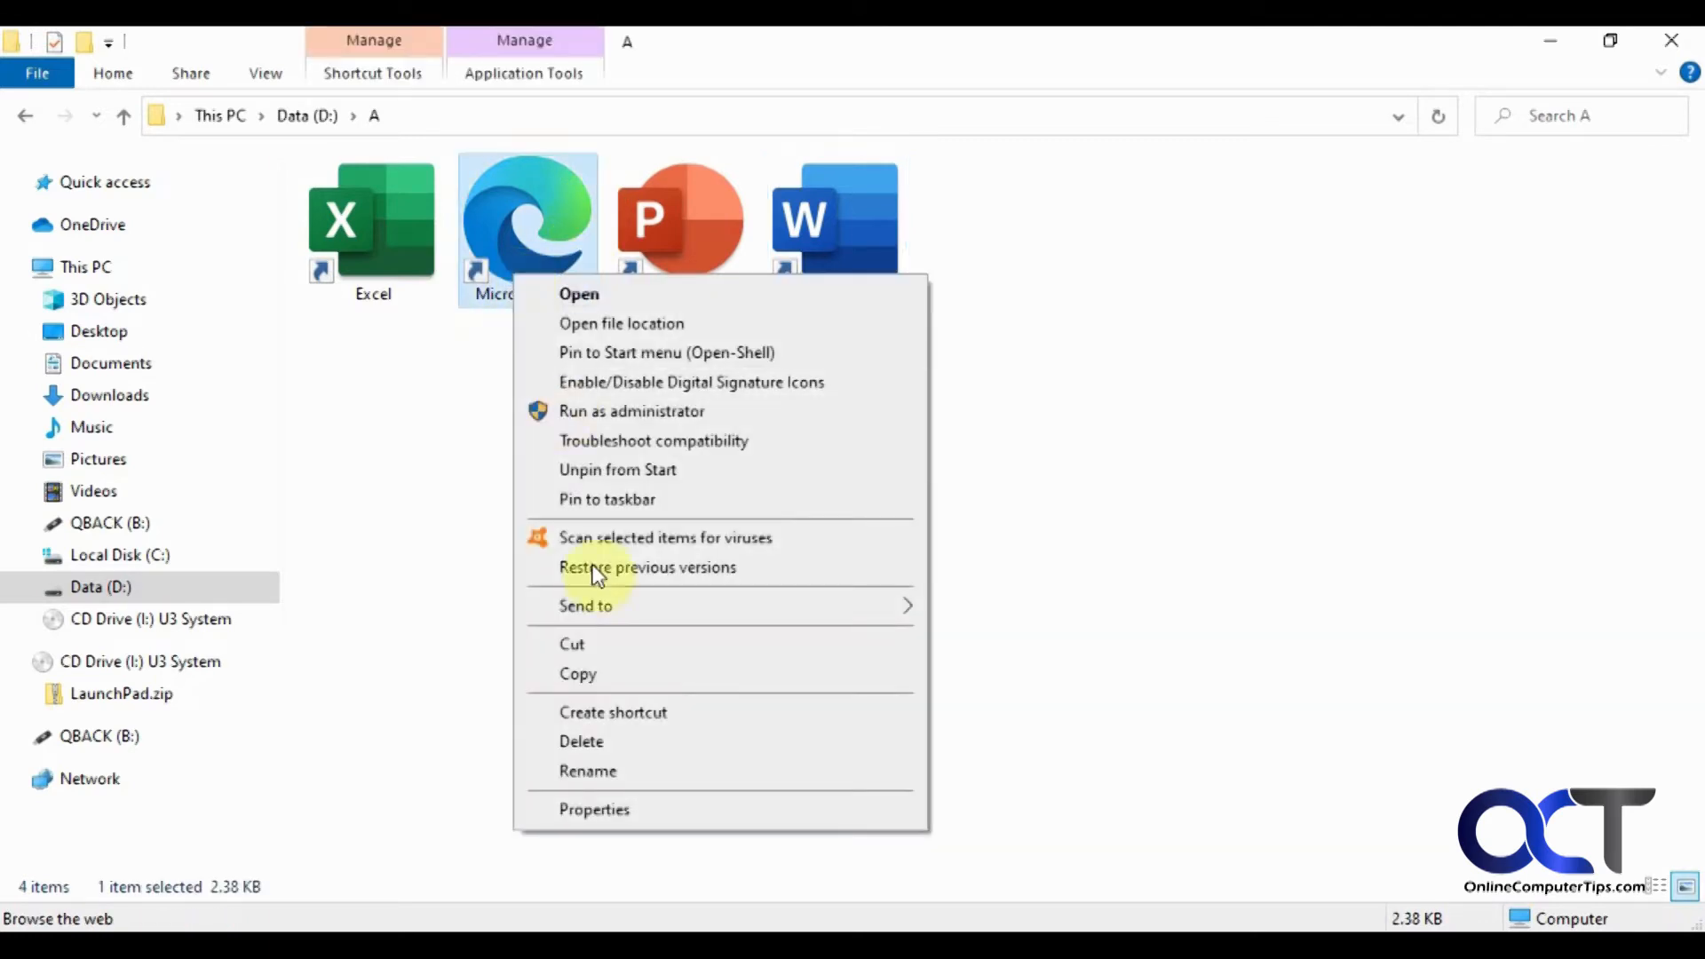
pyautogui.click(594, 809)
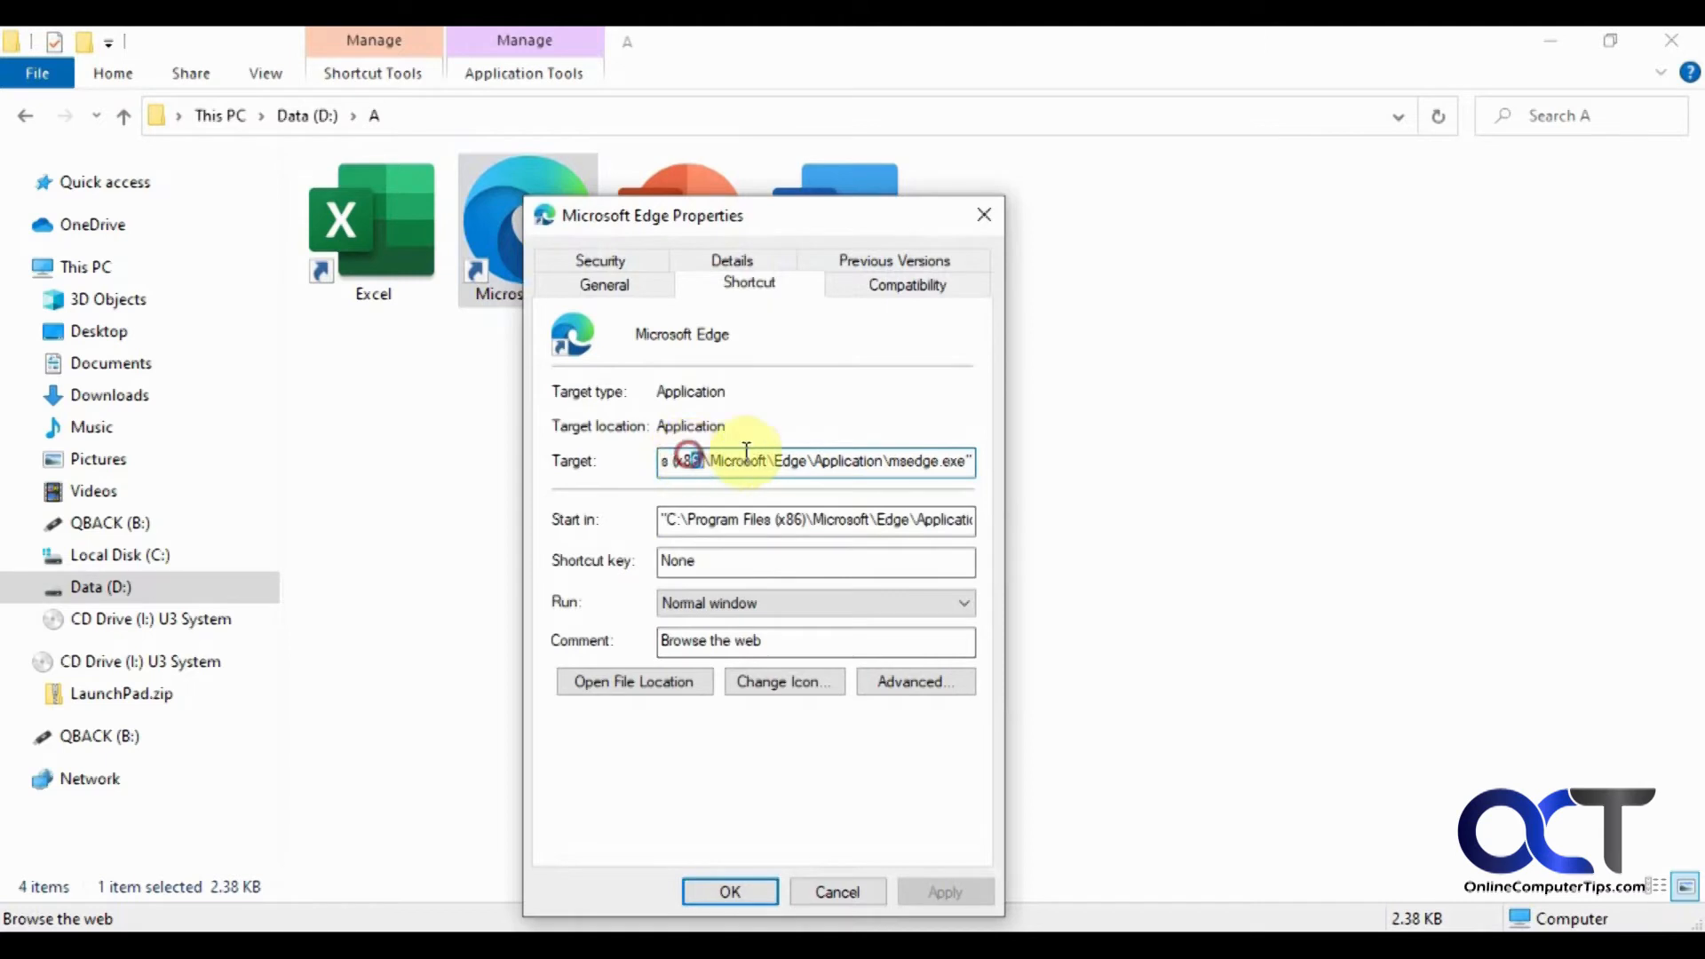
pyautogui.tripleClick(815, 461)
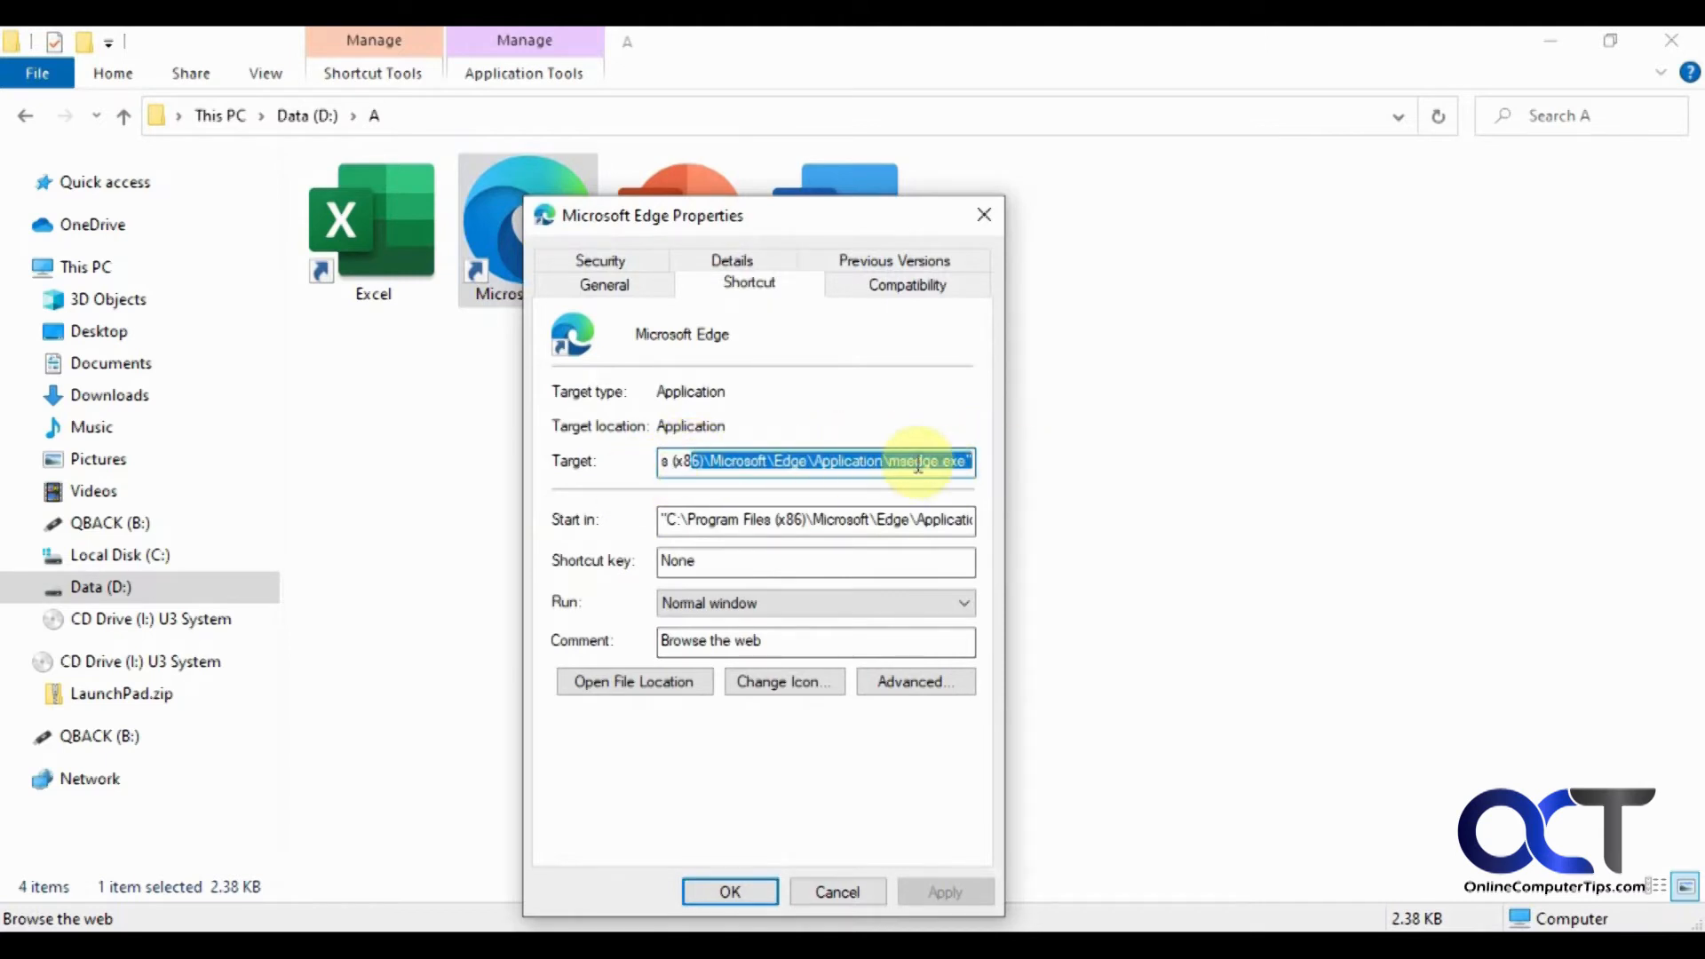
pyautogui.click(907, 461)
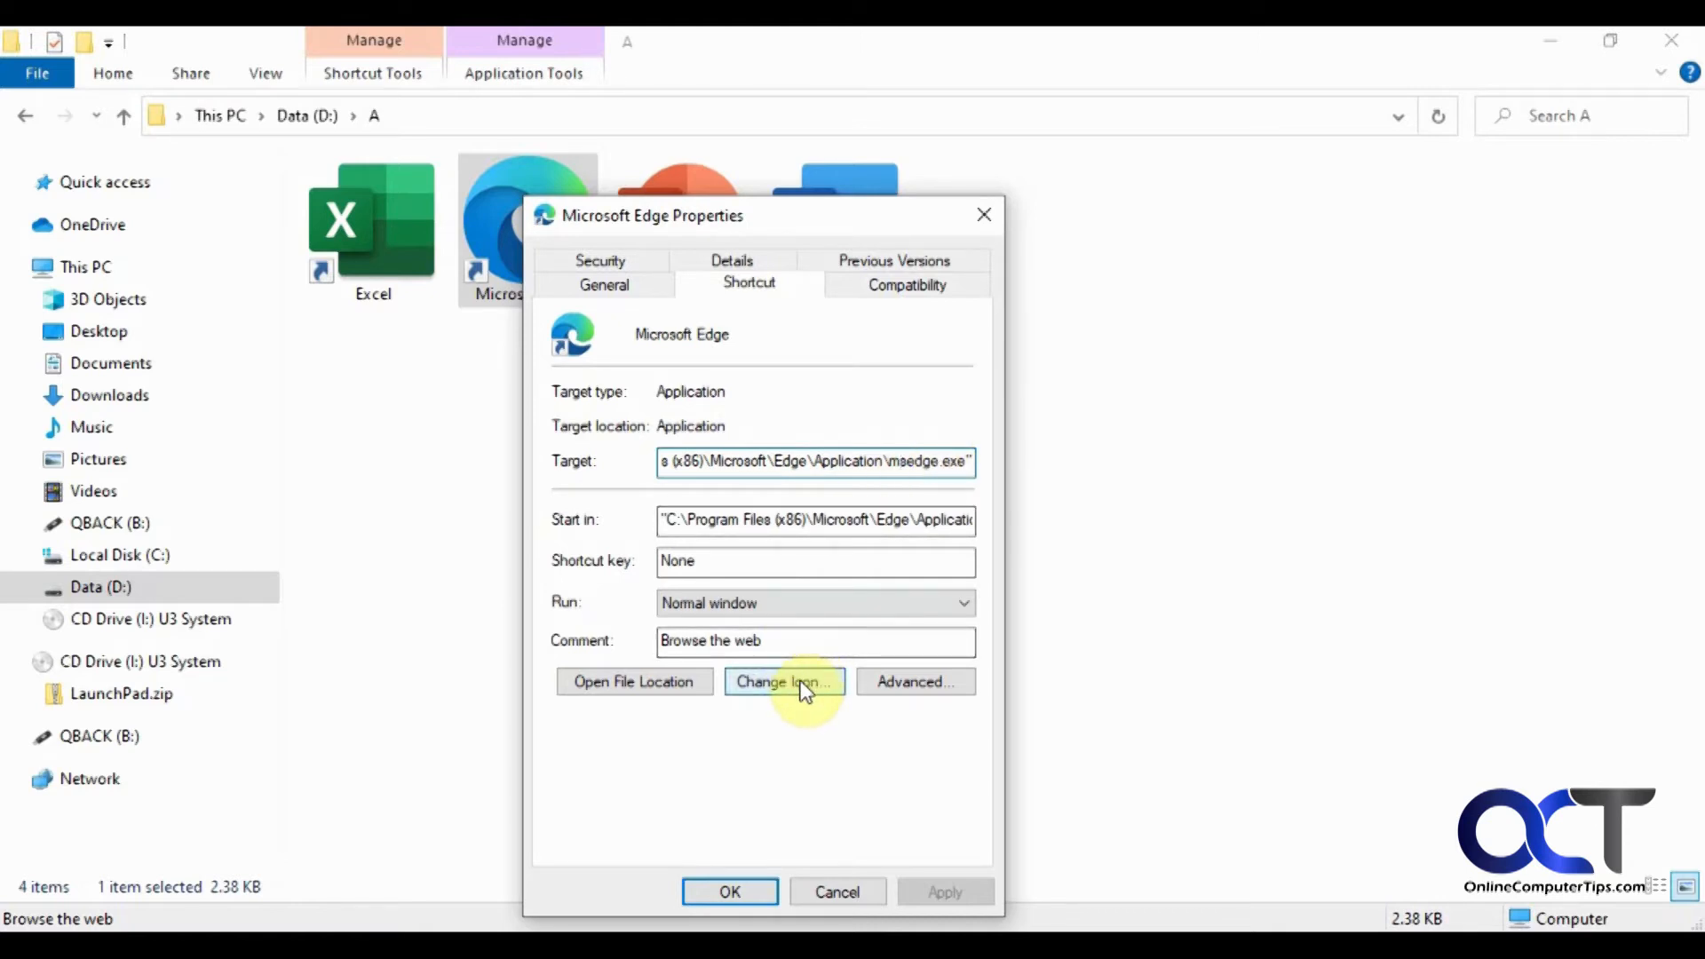
# Open the Change Icon dialog listing the icons inside msedge.exe.
pyautogui.click(781, 682)
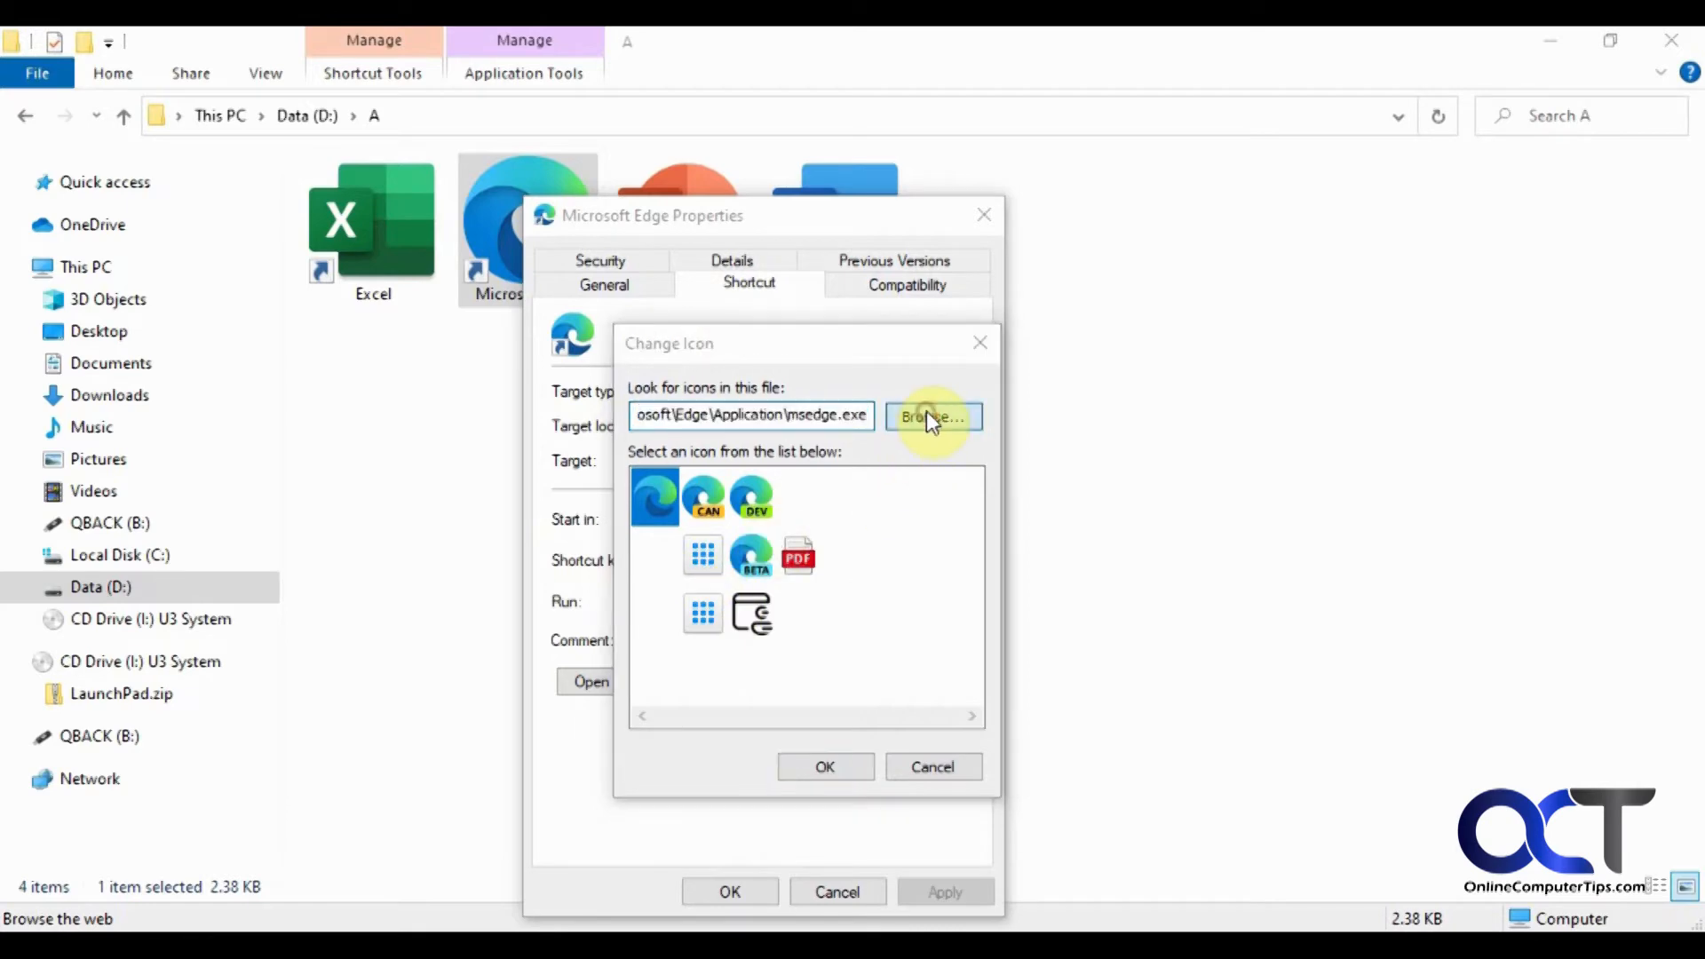
# Browse to Data (D:), load Edge icon.ico, and confirm the black 'e' icon.
pyautogui.click(929, 416)
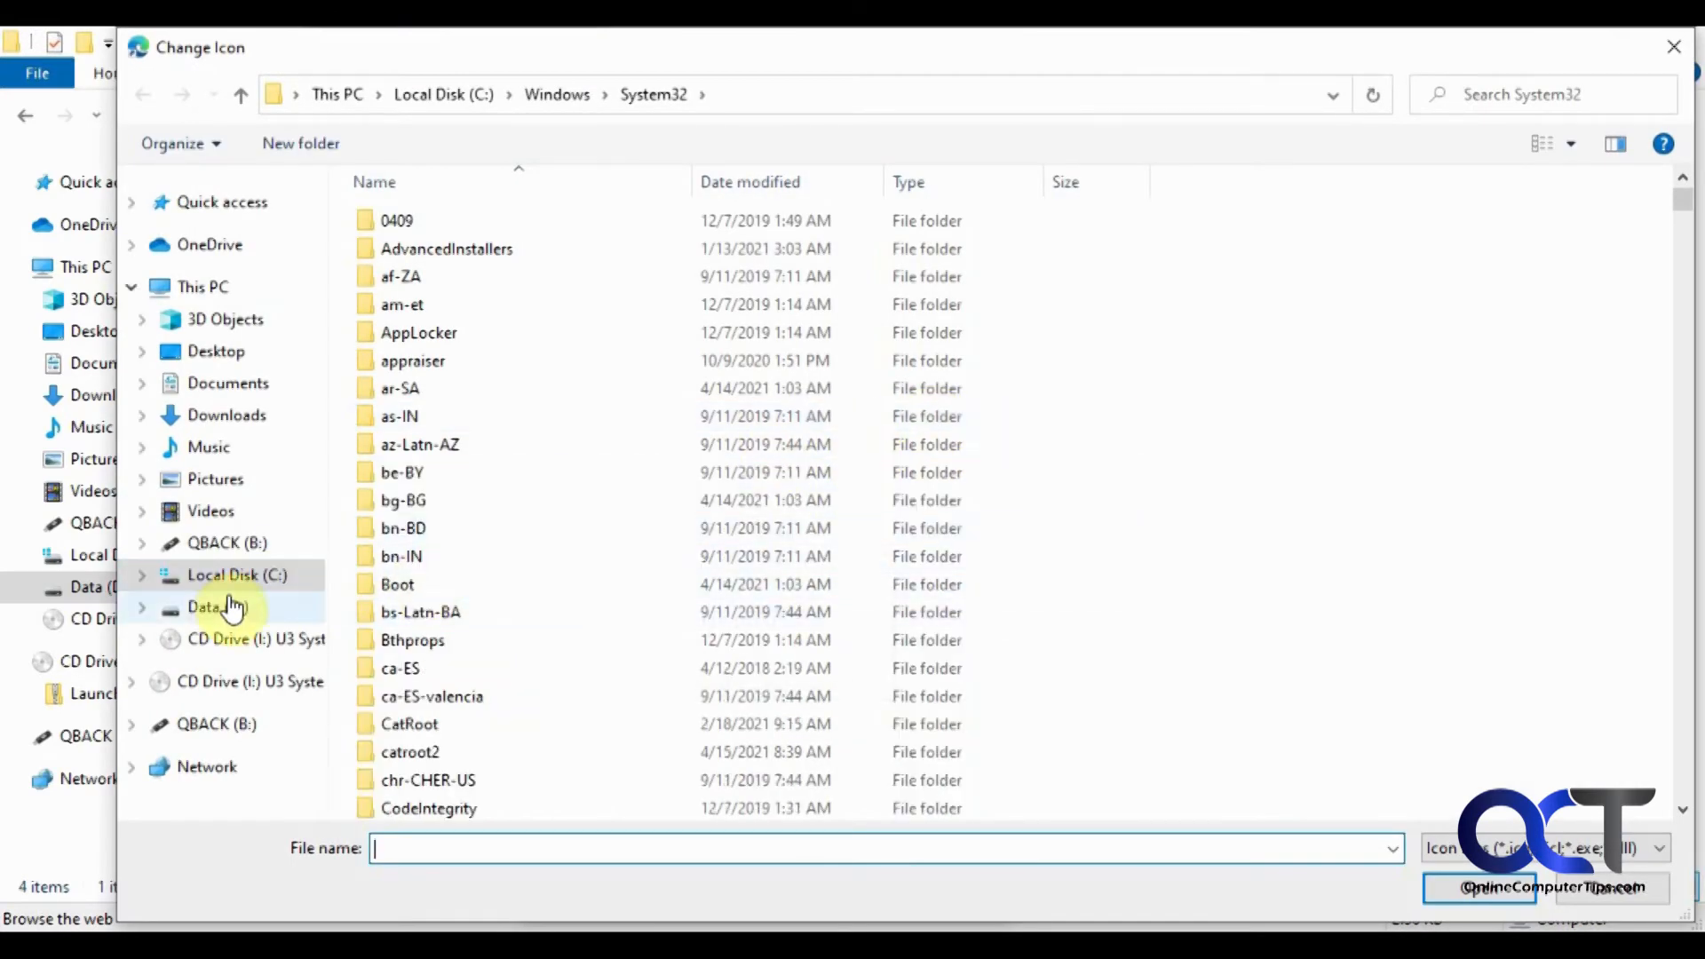
pyautogui.click(217, 606)
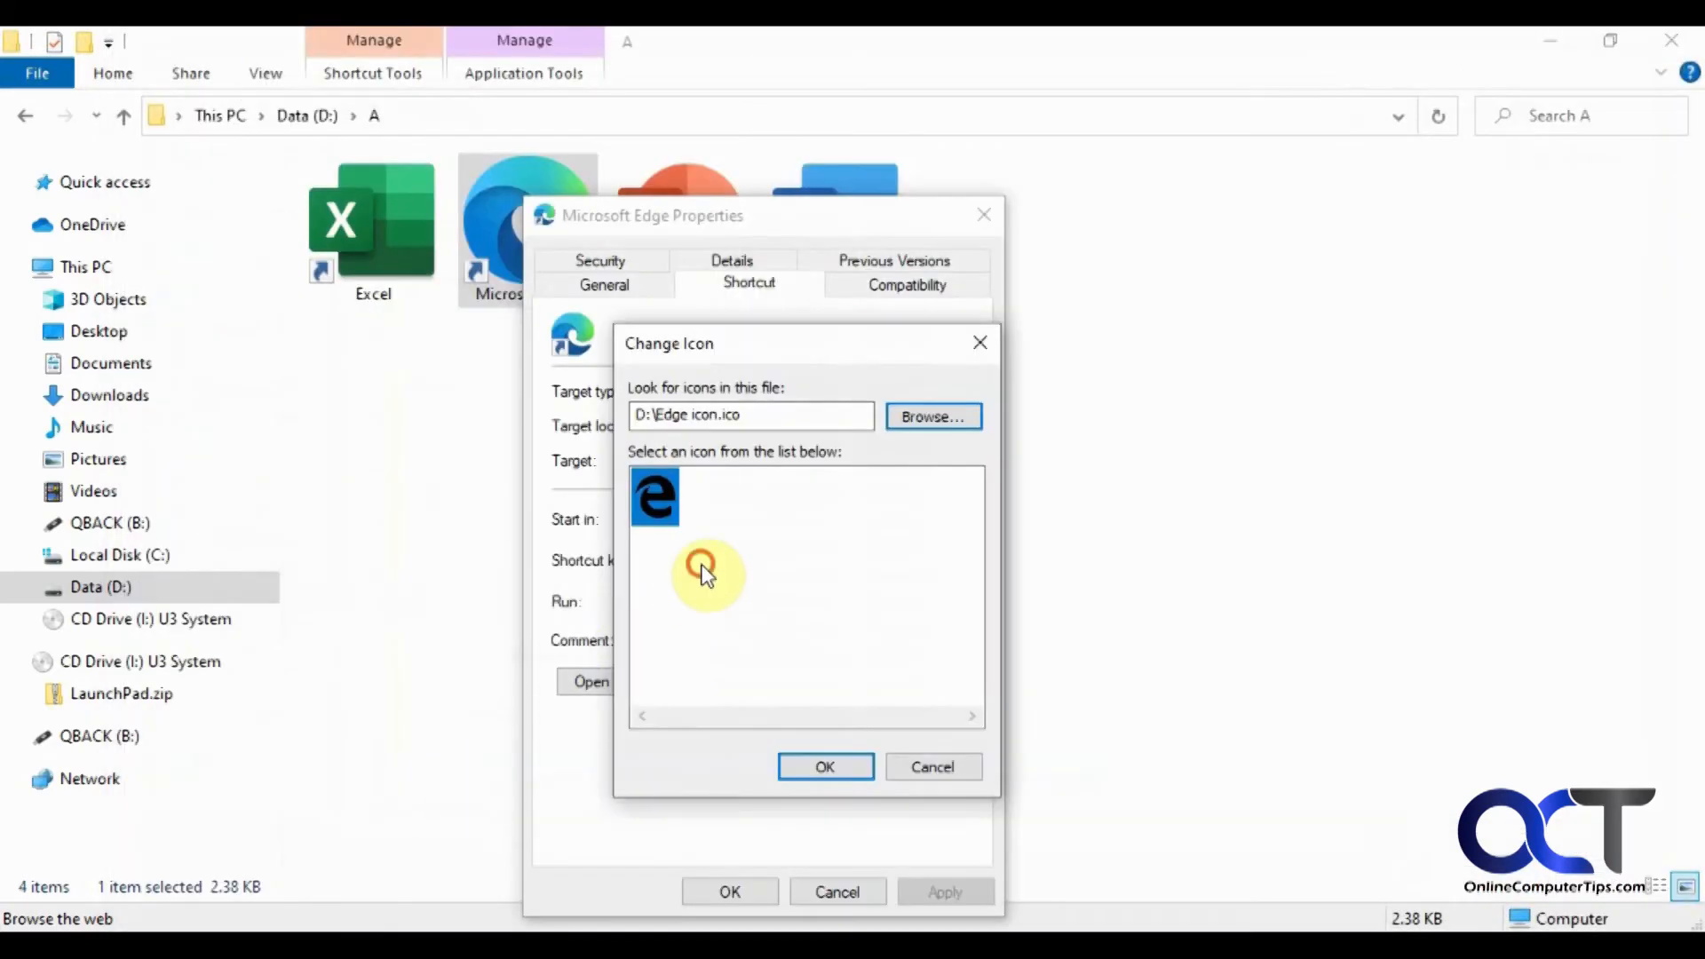
pyautogui.click(654, 497)
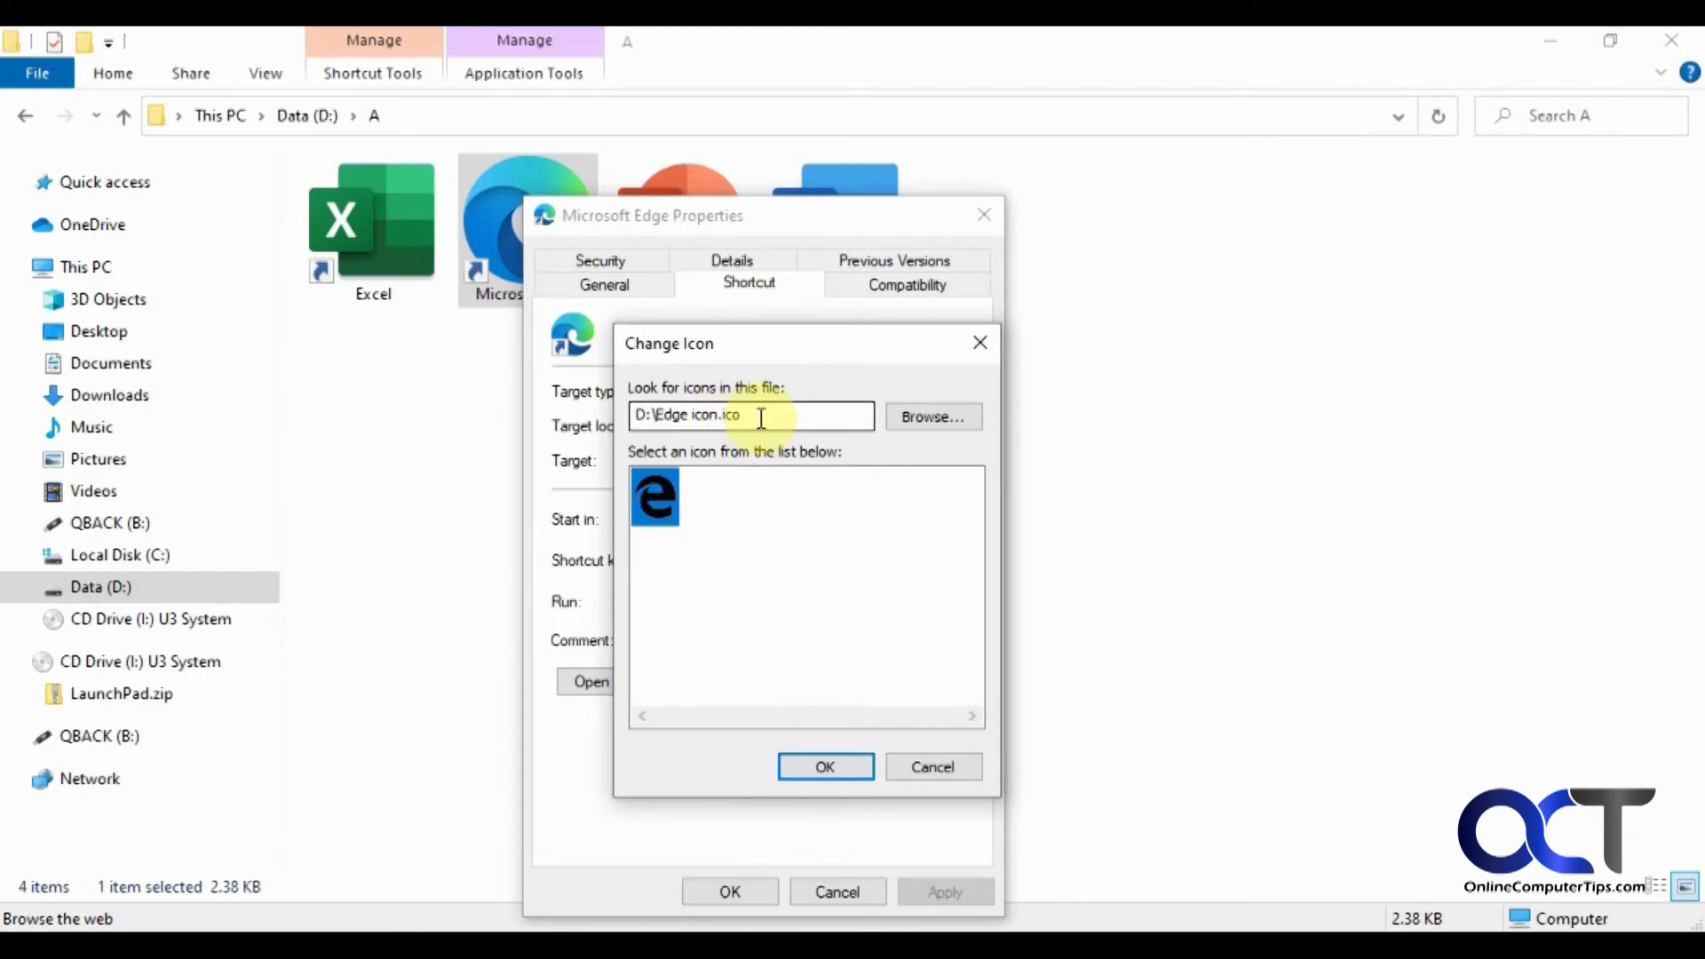
pyautogui.moveTo(842, 590)
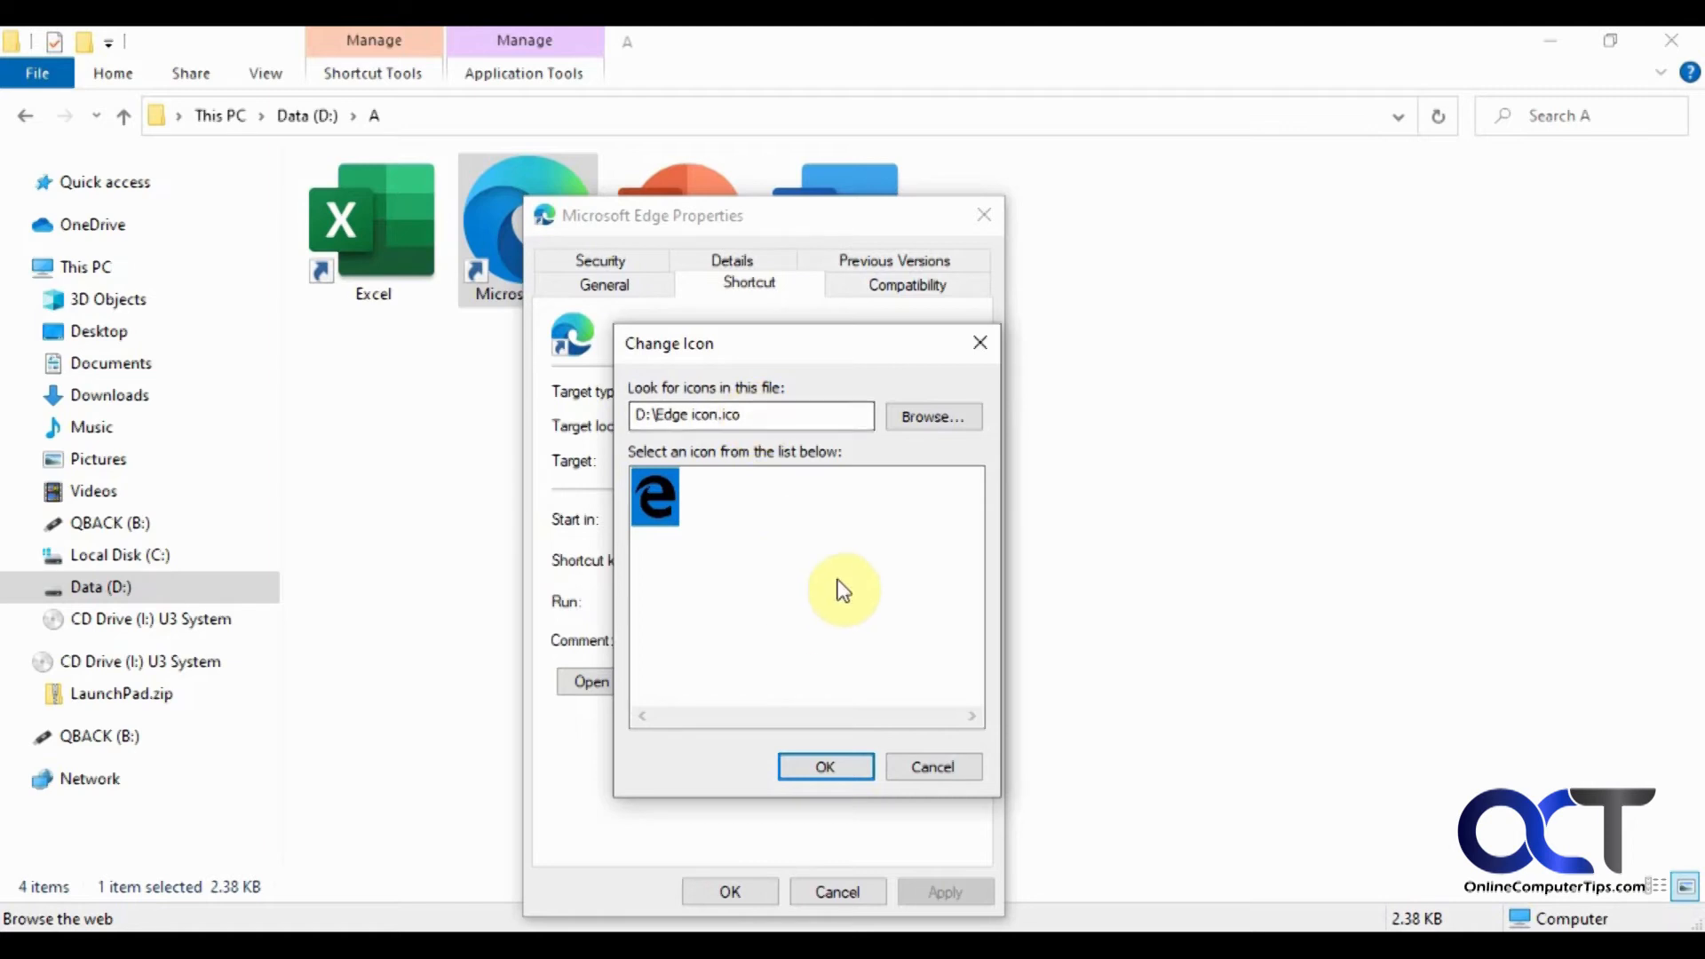
pyautogui.moveTo(799, 519)
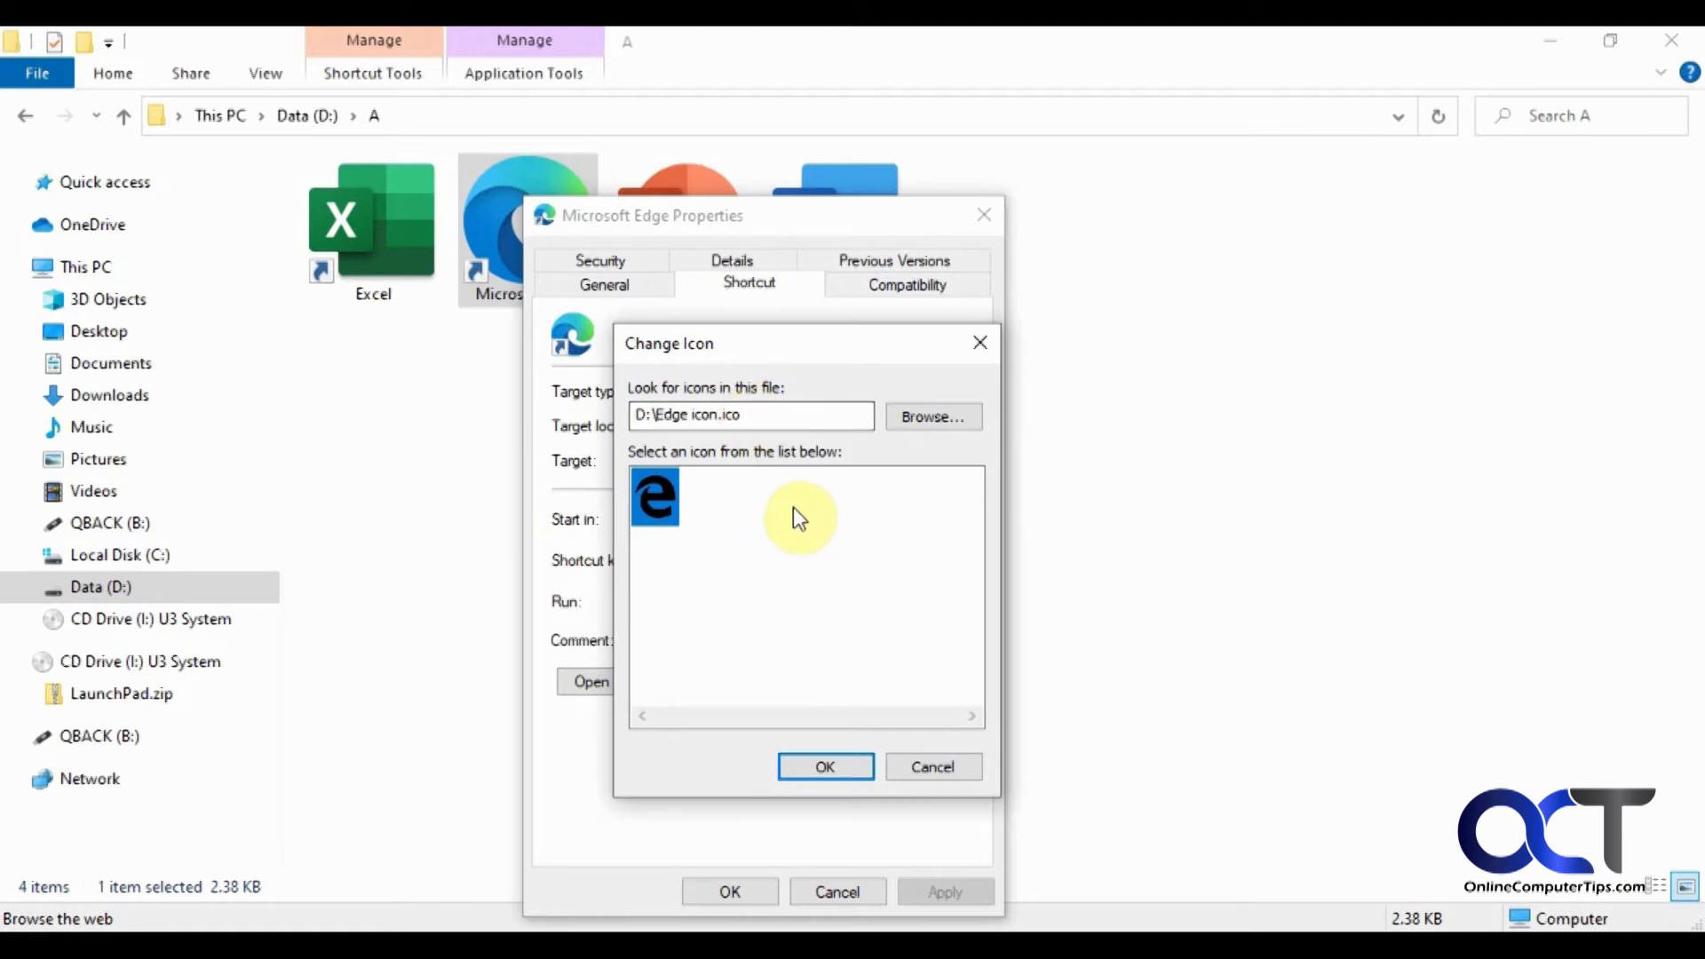
pyautogui.moveTo(745, 451)
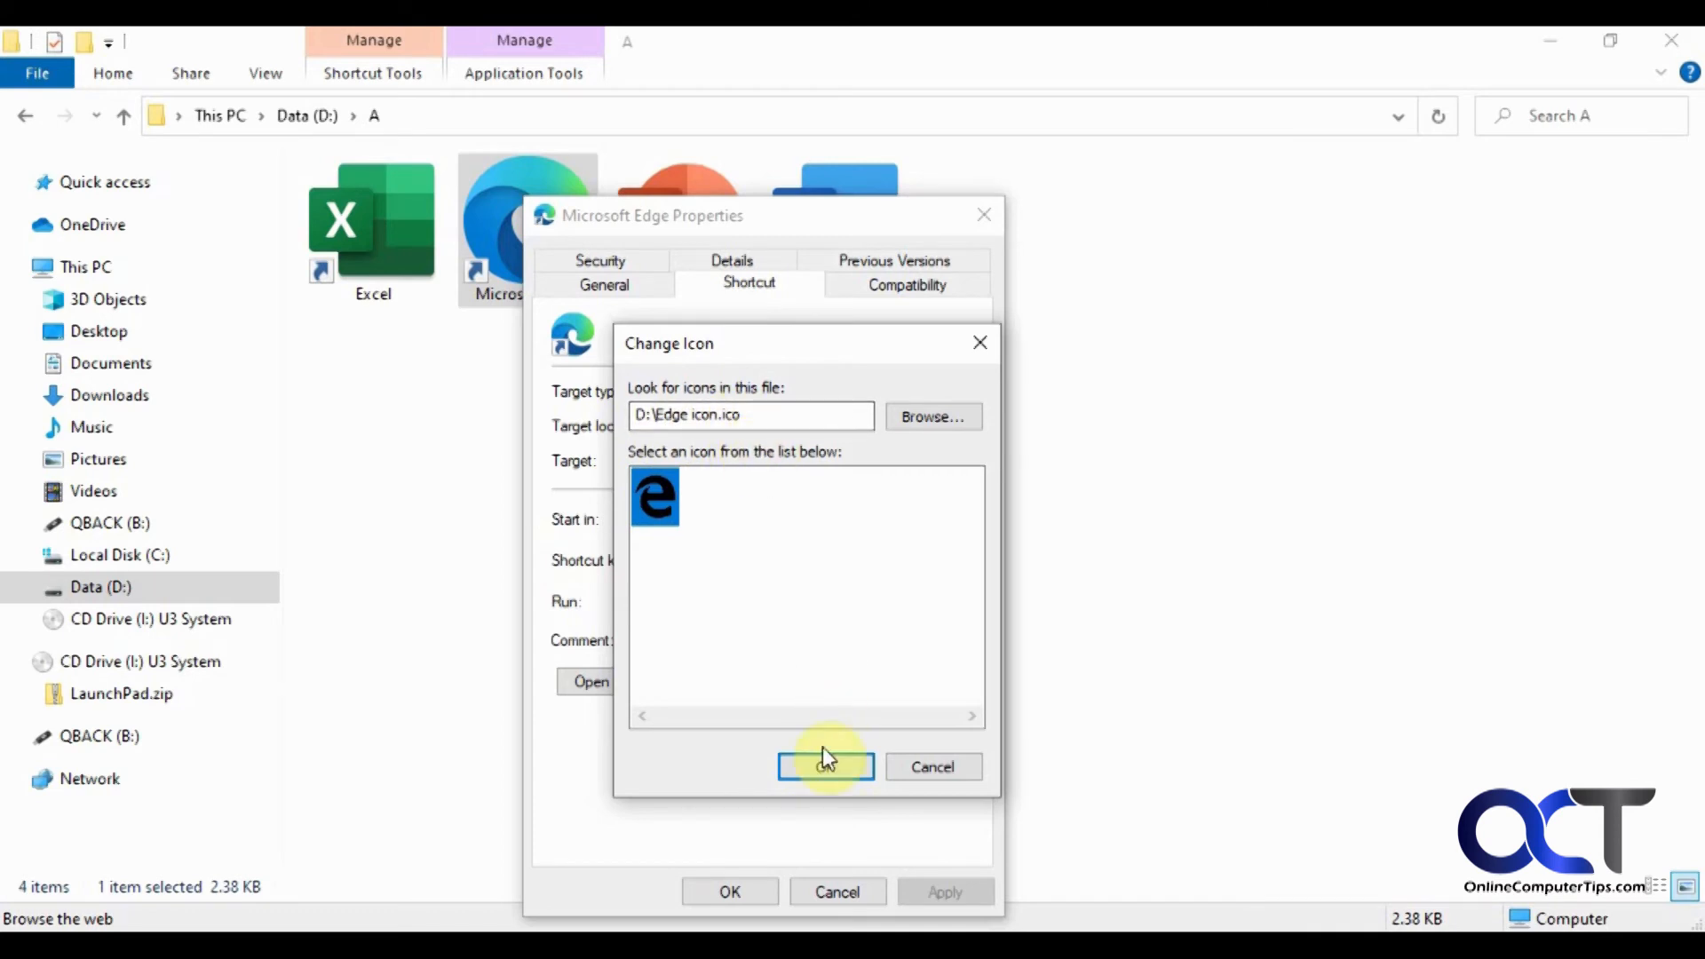
pyautogui.click(824, 766)
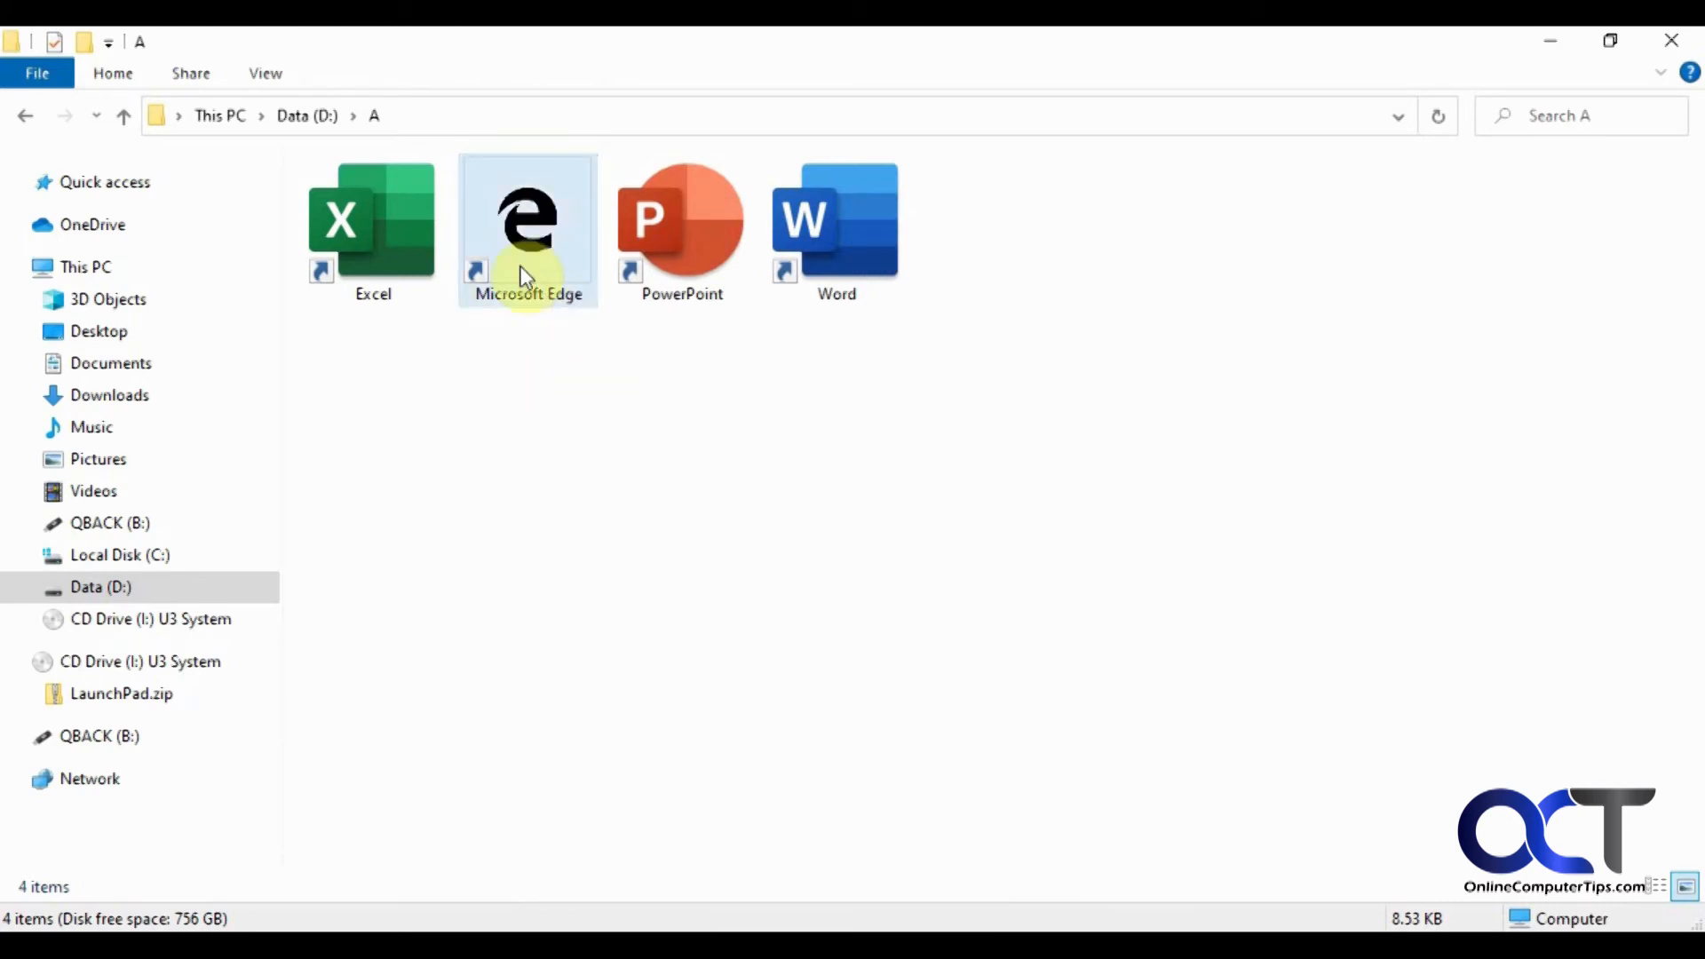
pyautogui.moveTo(552, 308)
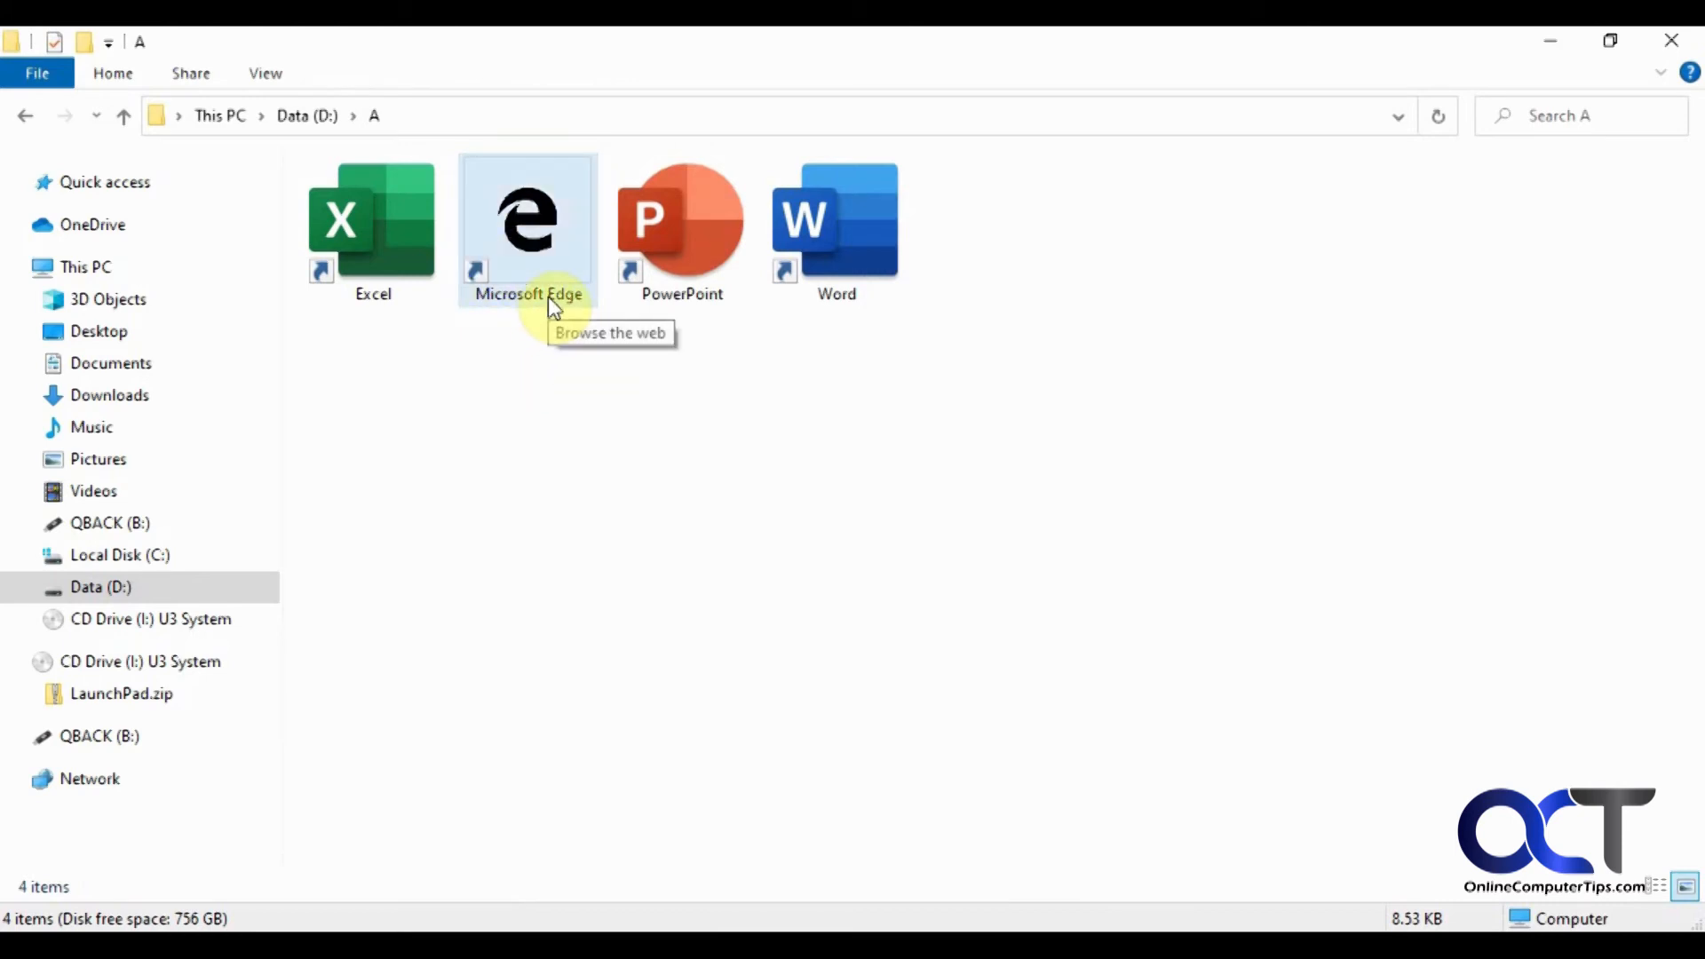
pyautogui.moveTo(546, 324)
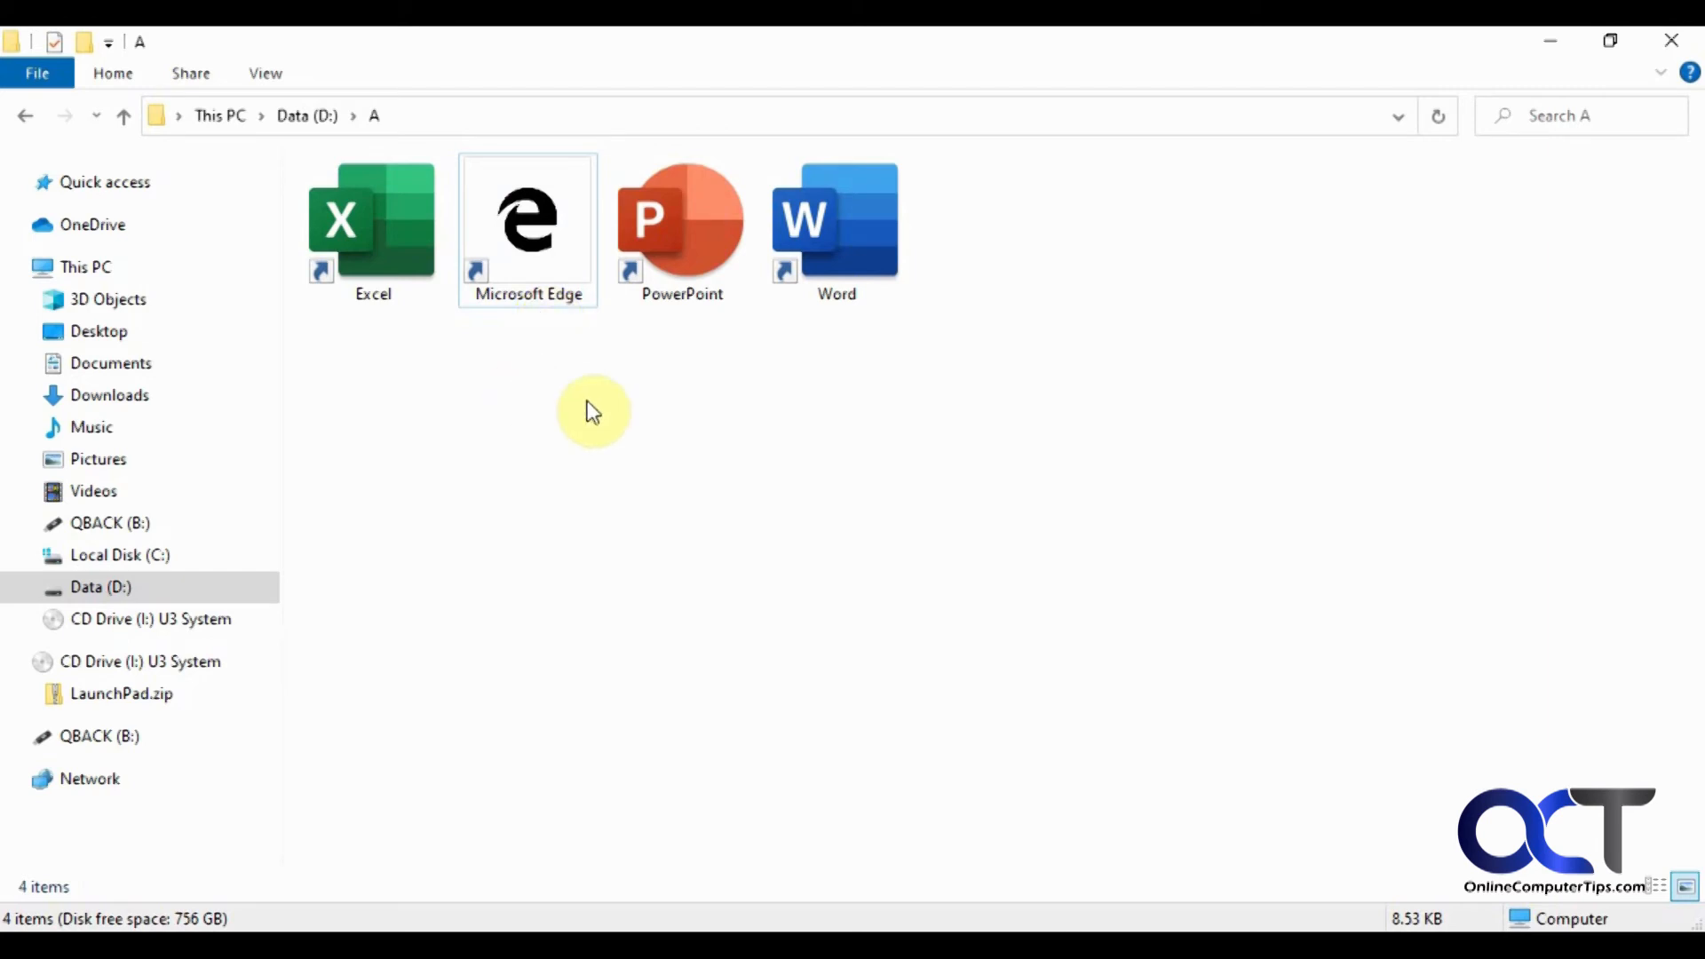
pyautogui.moveTo(628, 407)
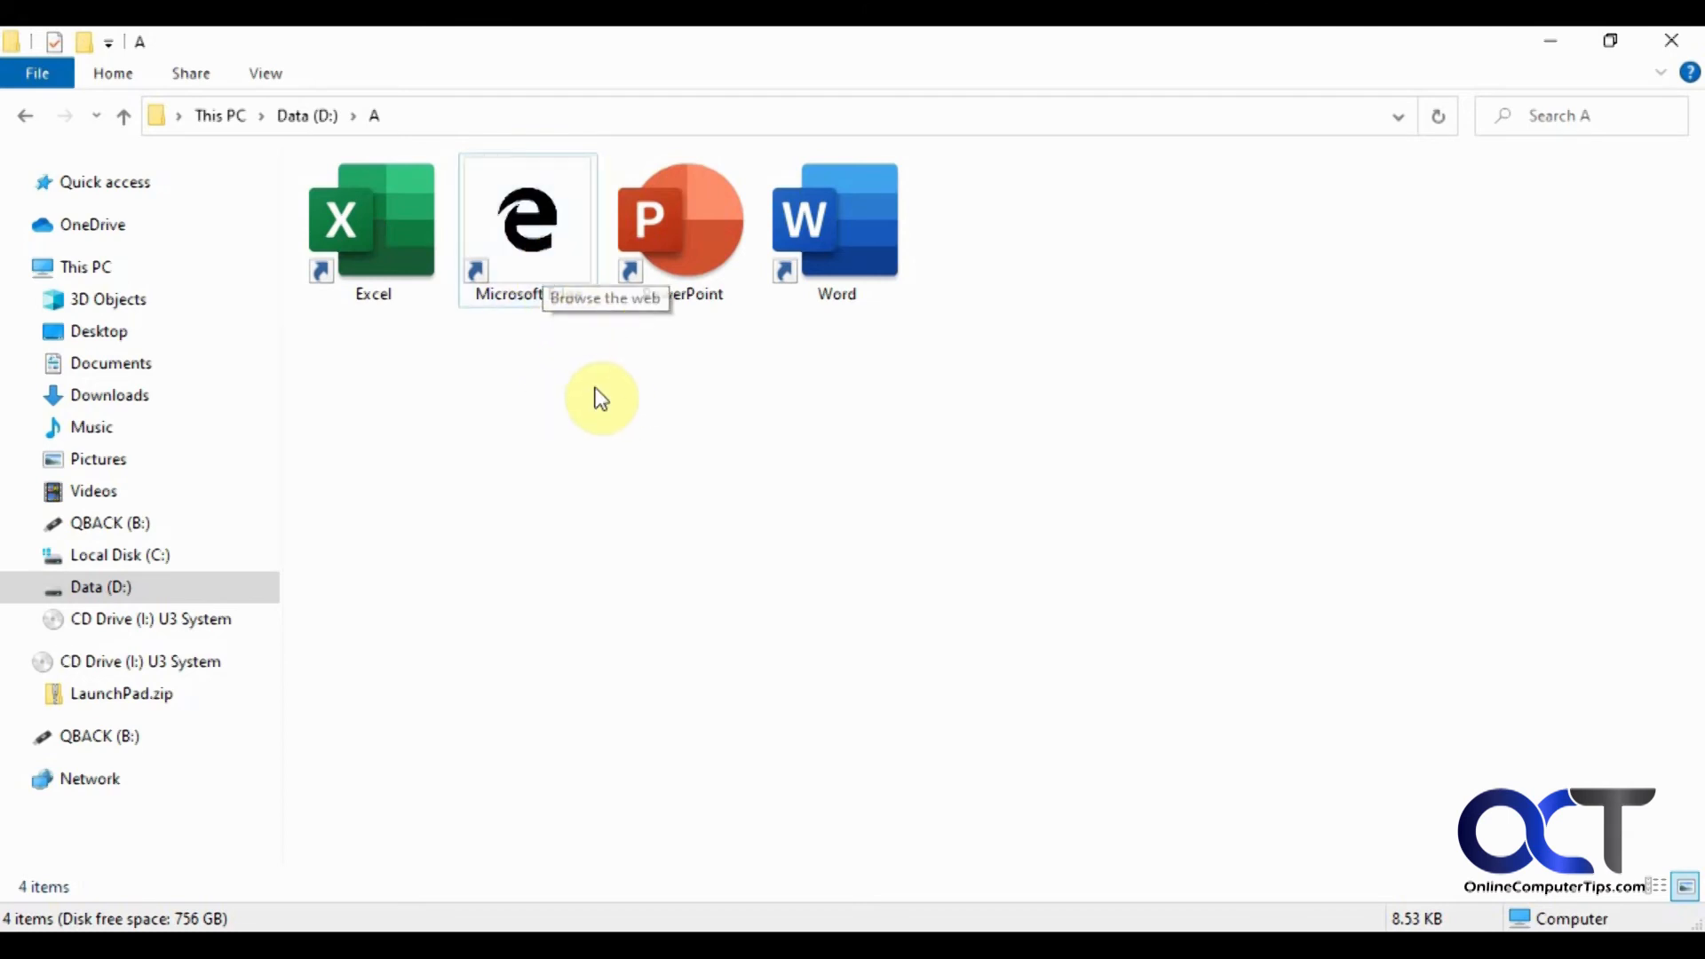
pyautogui.moveTo(617, 357)
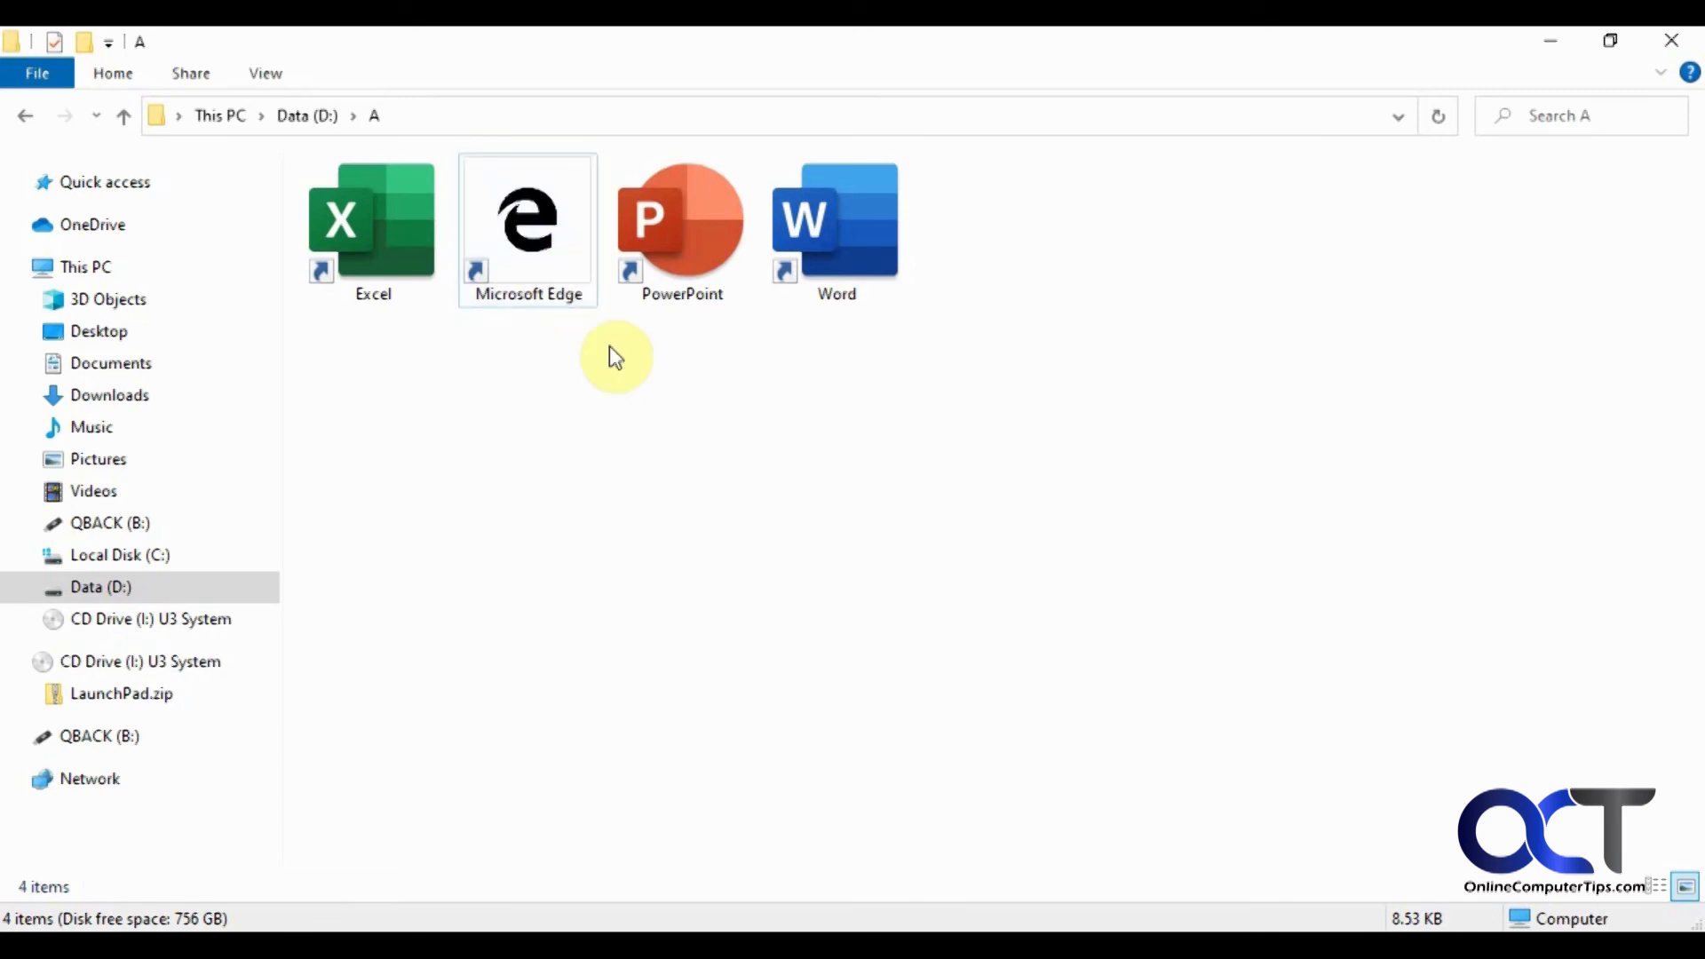
pyautogui.moveTo(563, 329)
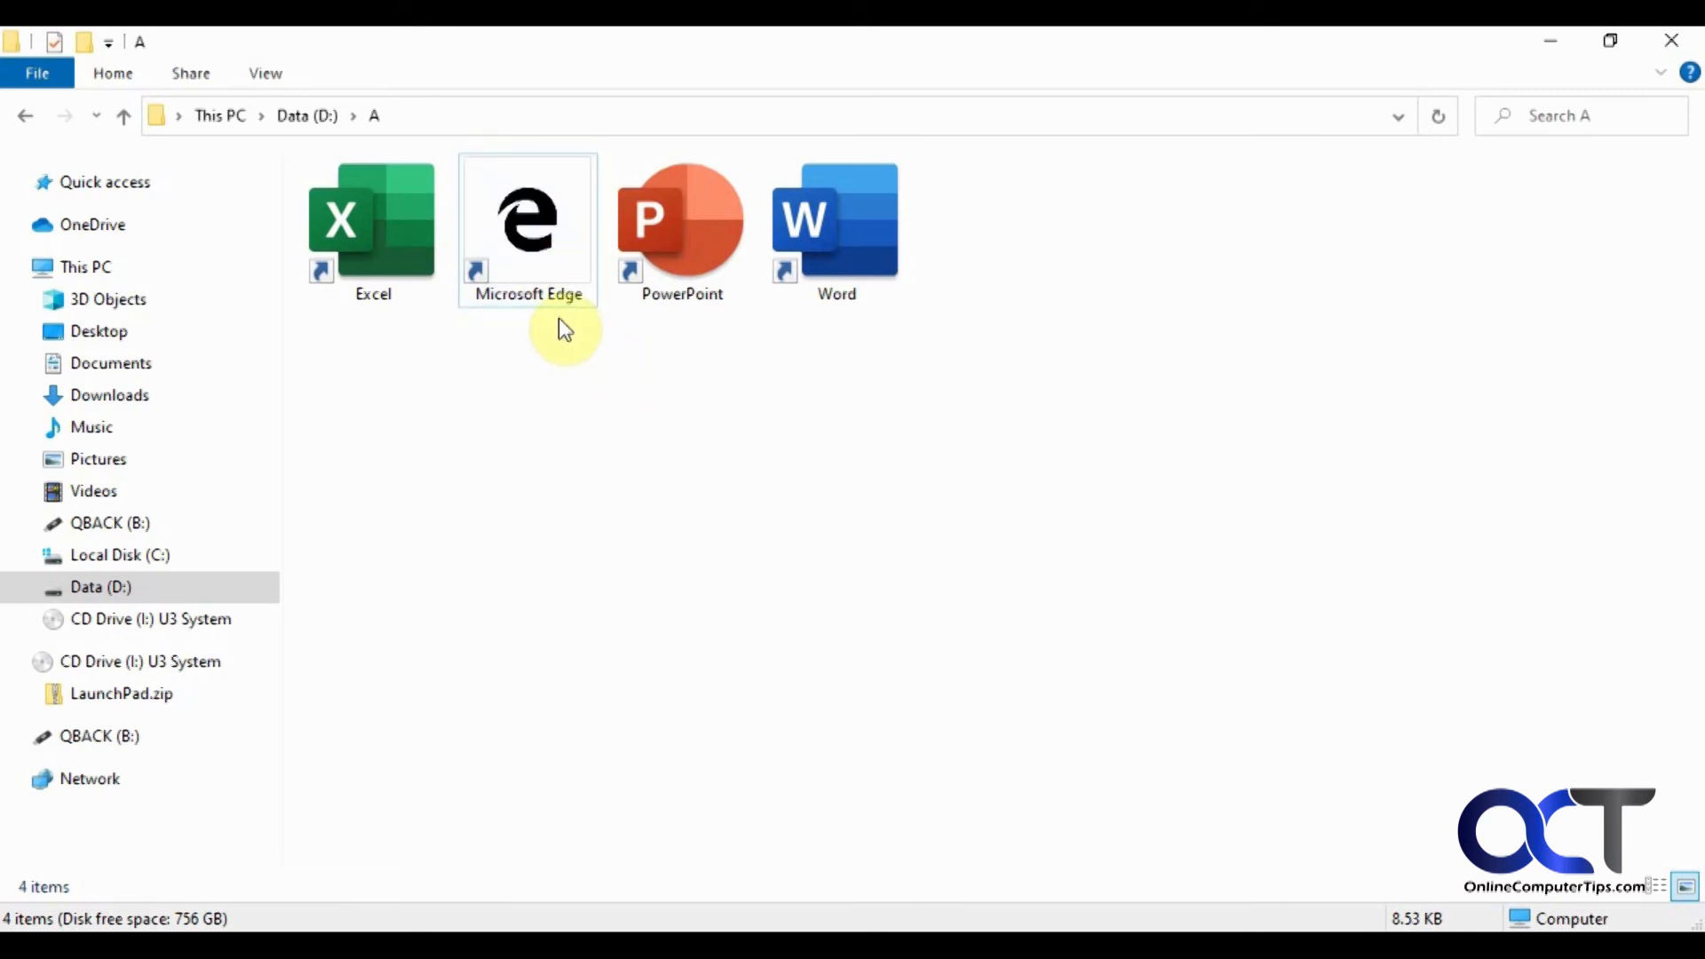
pyautogui.moveTo(512, 348)
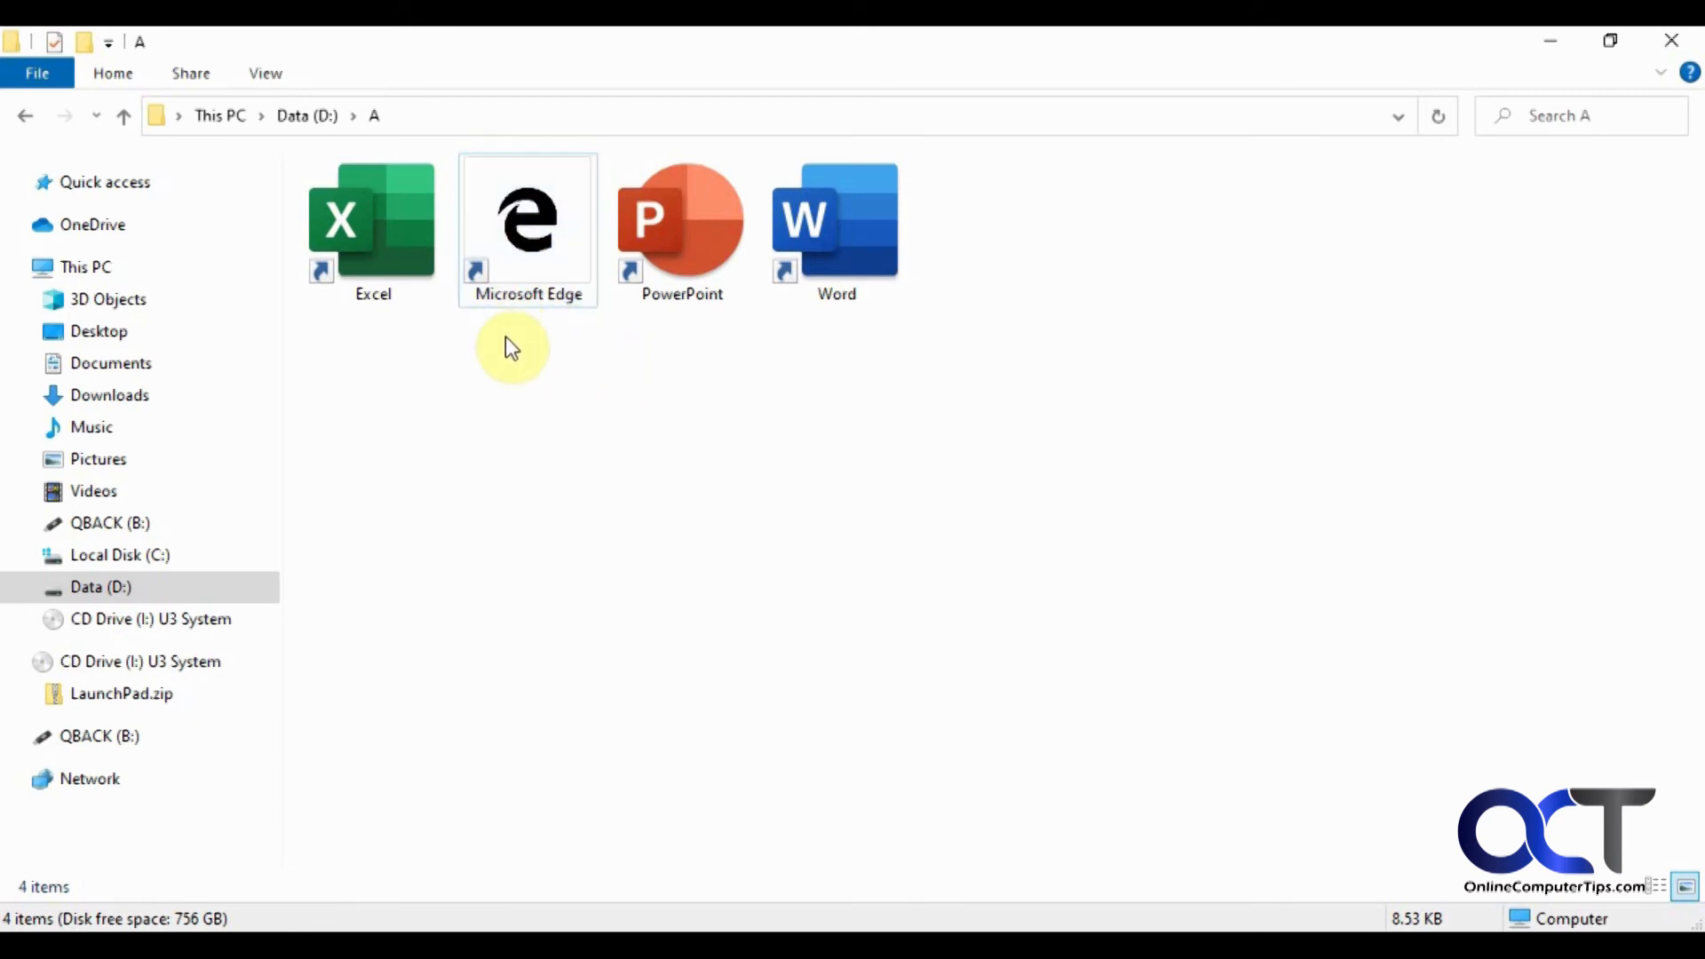
# Reopen the Edge shortcut's Change Icon dialog to confirm it uses D:\Edge icon.ico.
pyautogui.rightClick(527, 218)
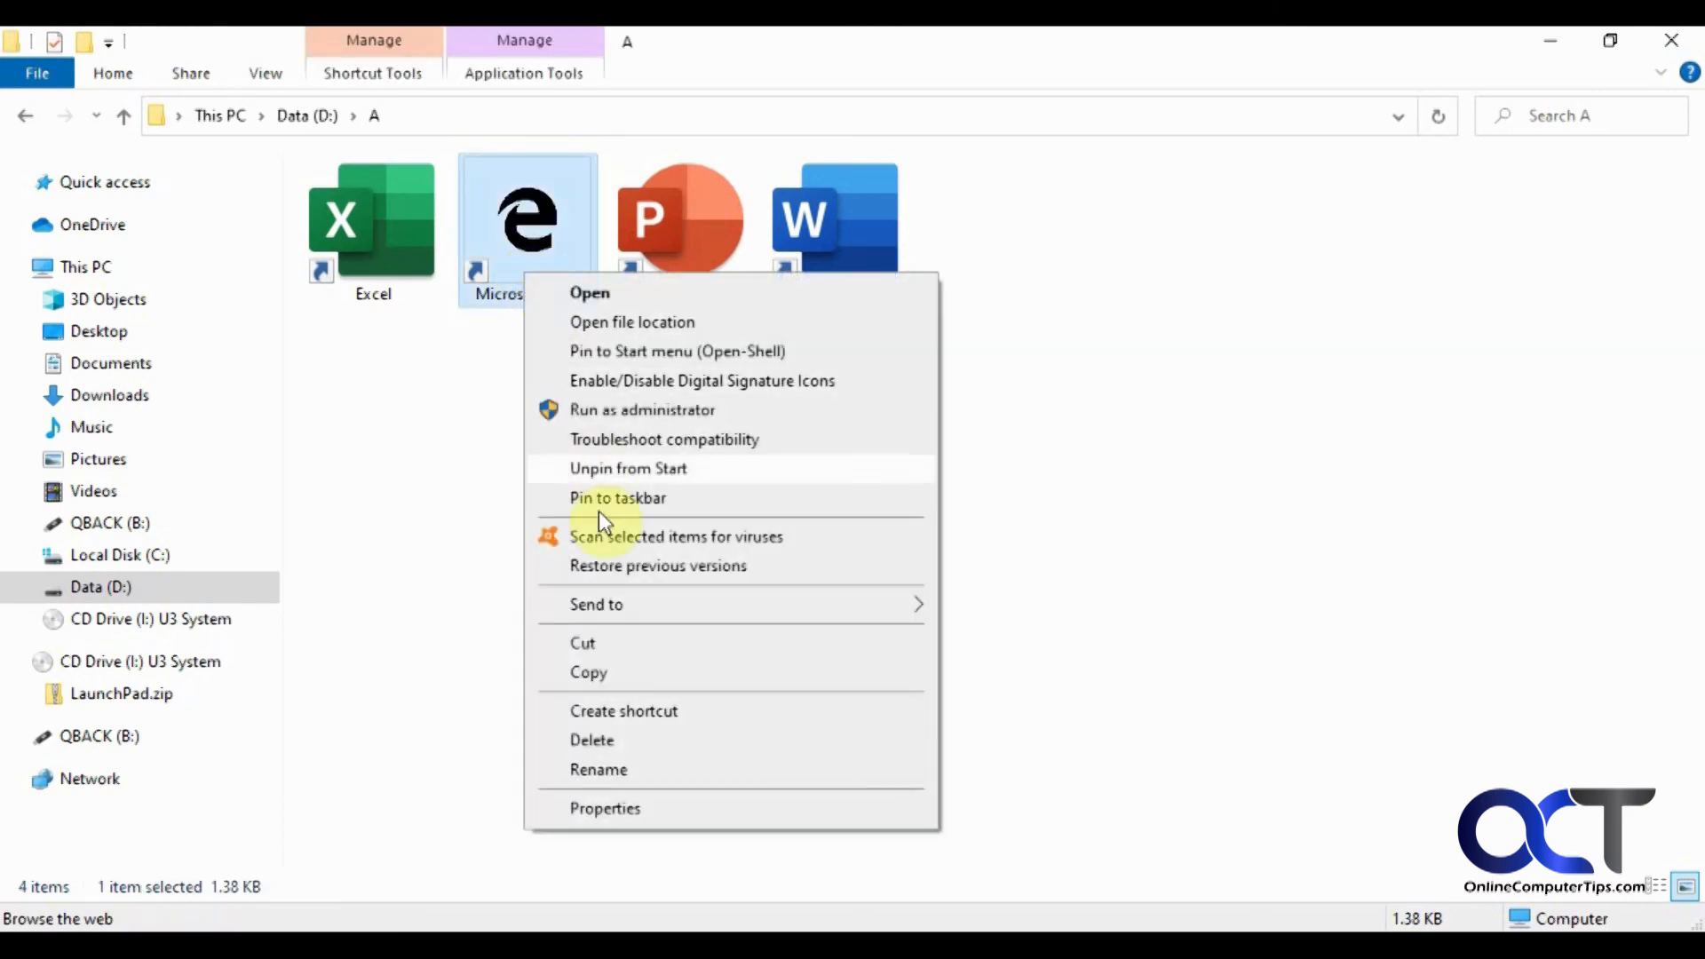
pyautogui.click(605, 808)
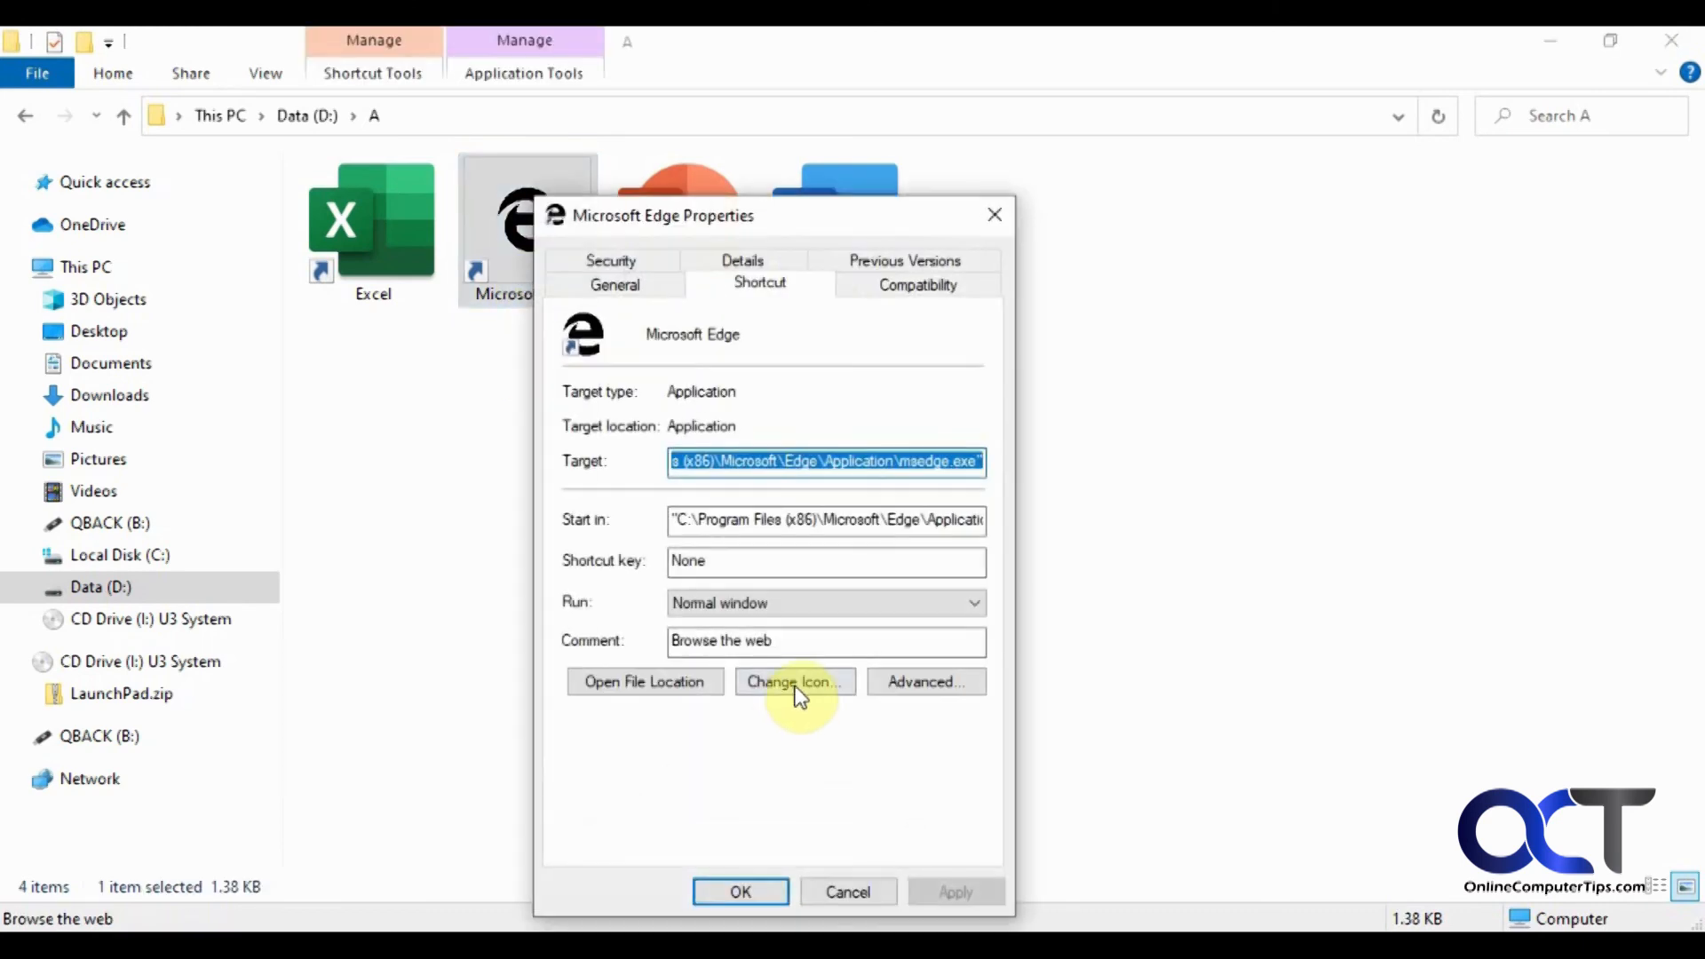
pyautogui.click(794, 682)
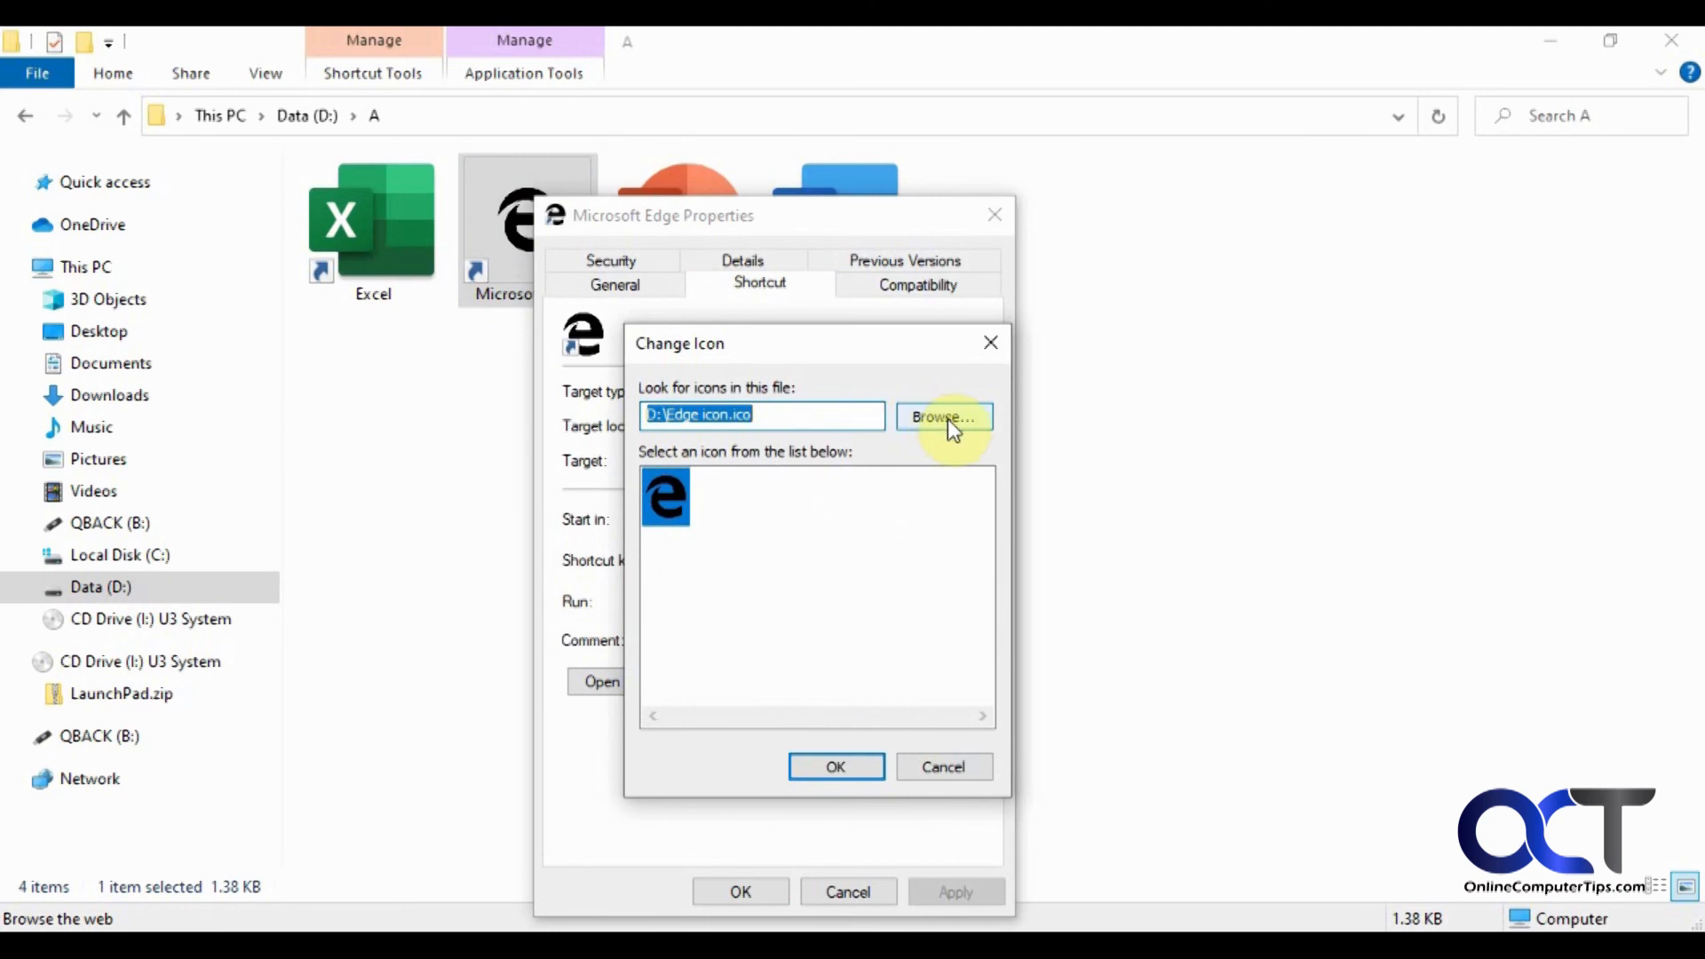